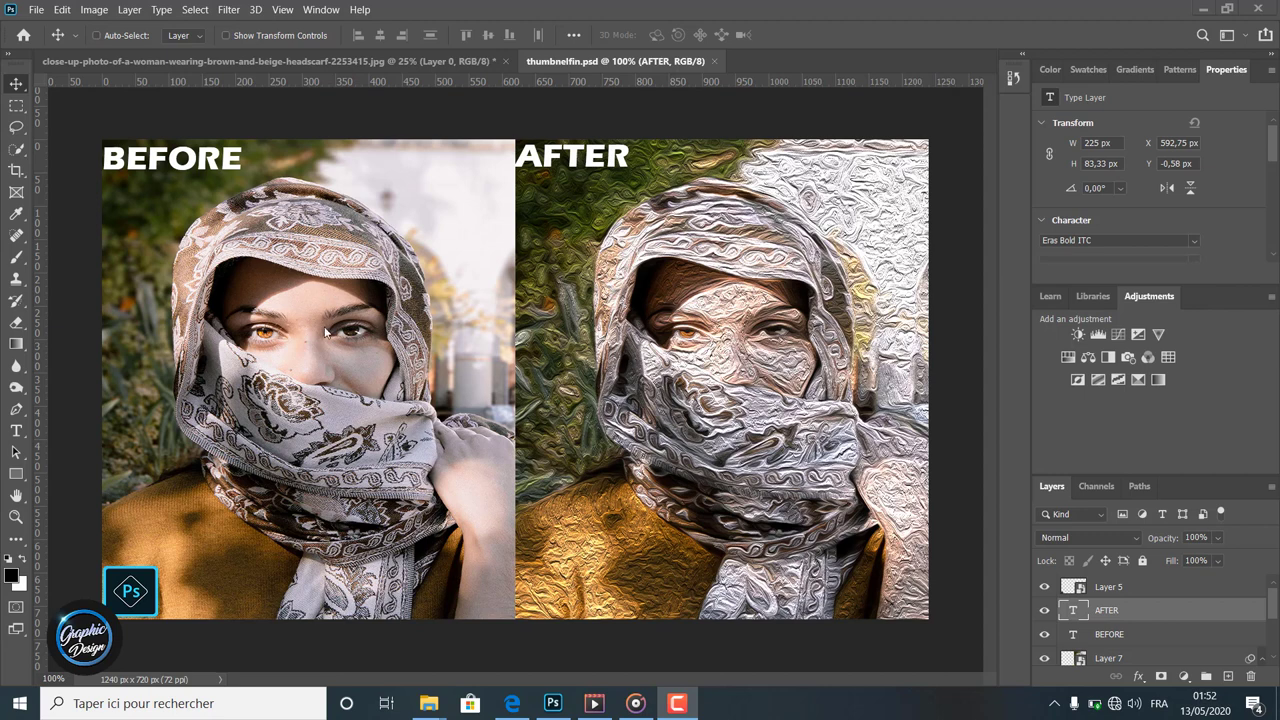
mouse_move(817, 414)
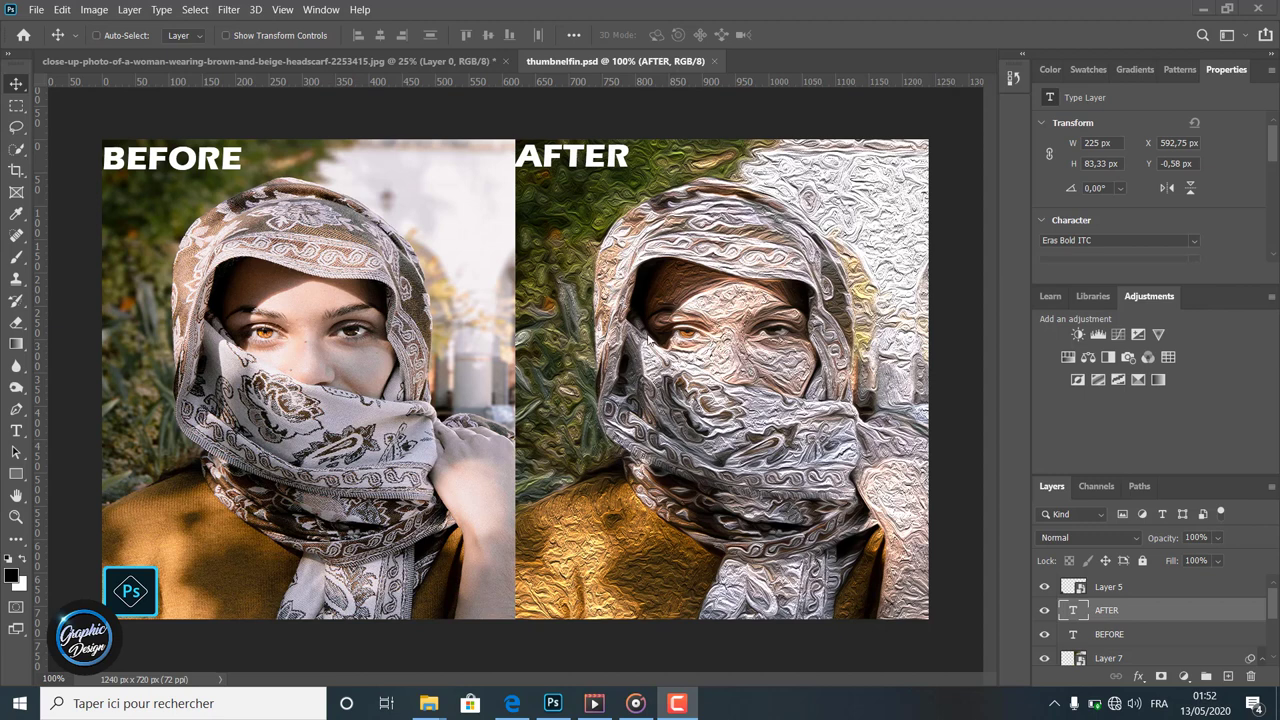
mouse_move(958, 253)
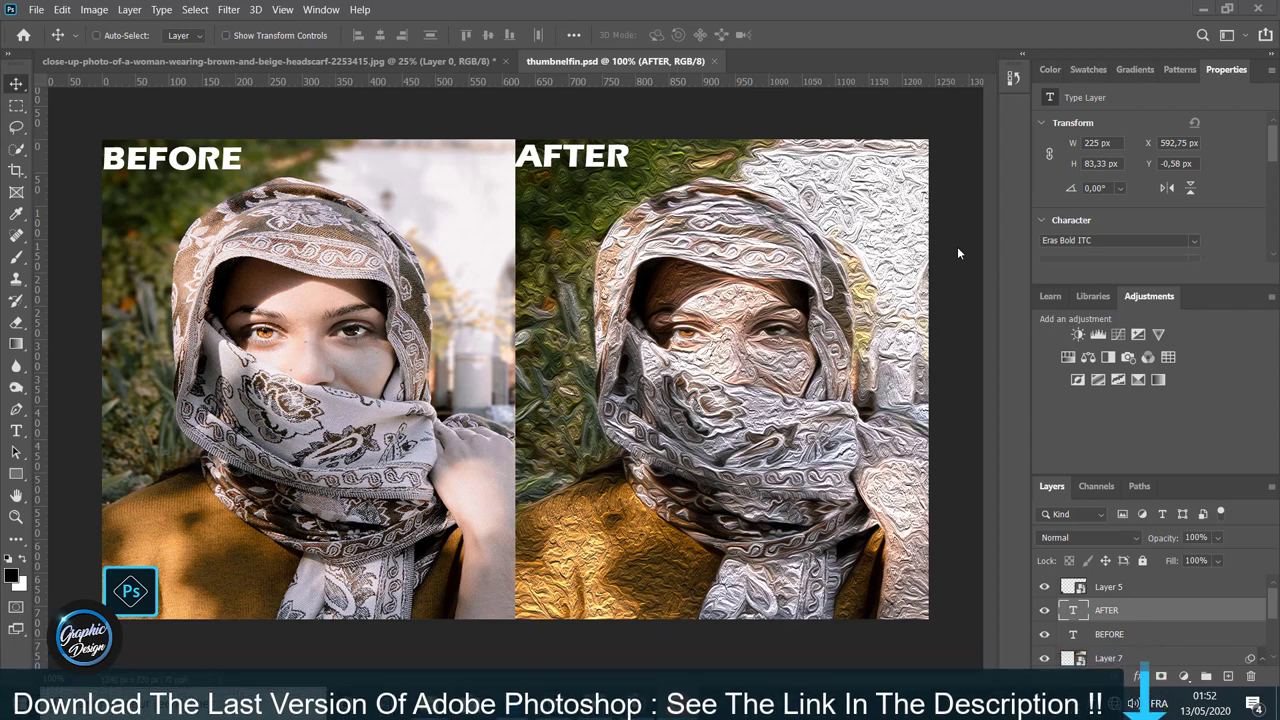
Step: Switch to the original close-up headscarf photo document
left_click(265, 61)
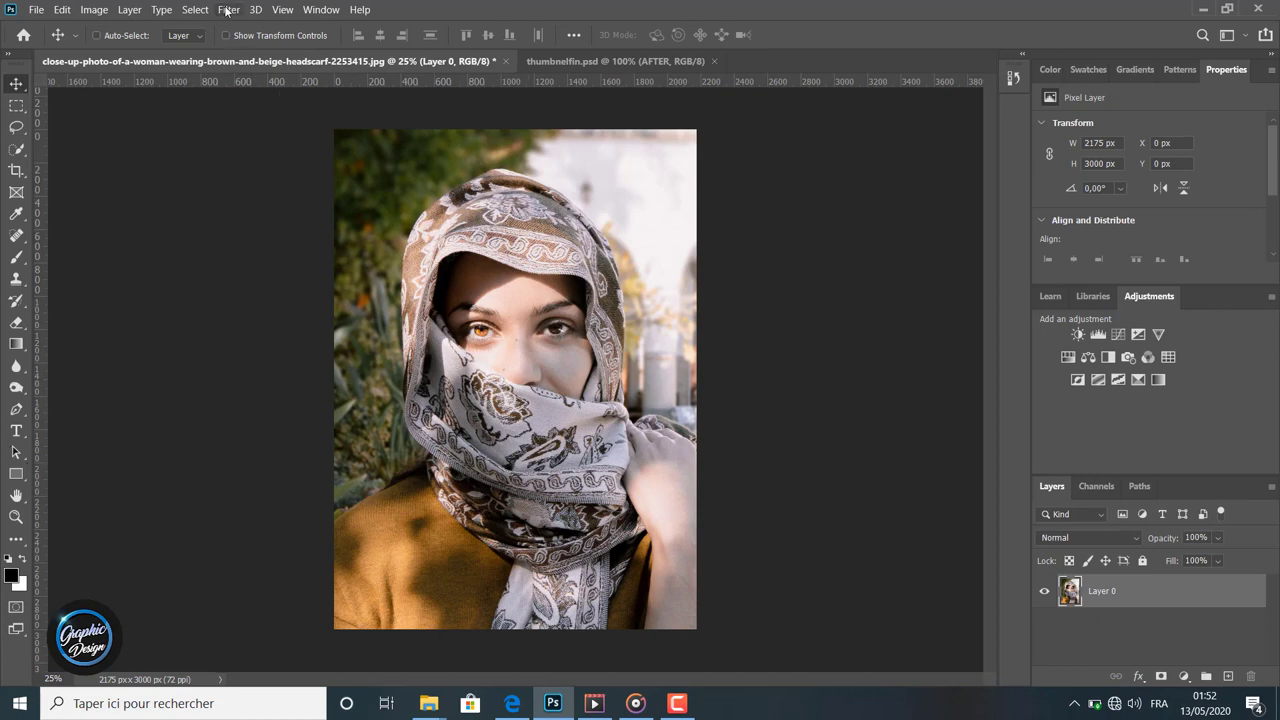
Step: Open the Filter menu to reach the Filter Gallery
left_click(228, 9)
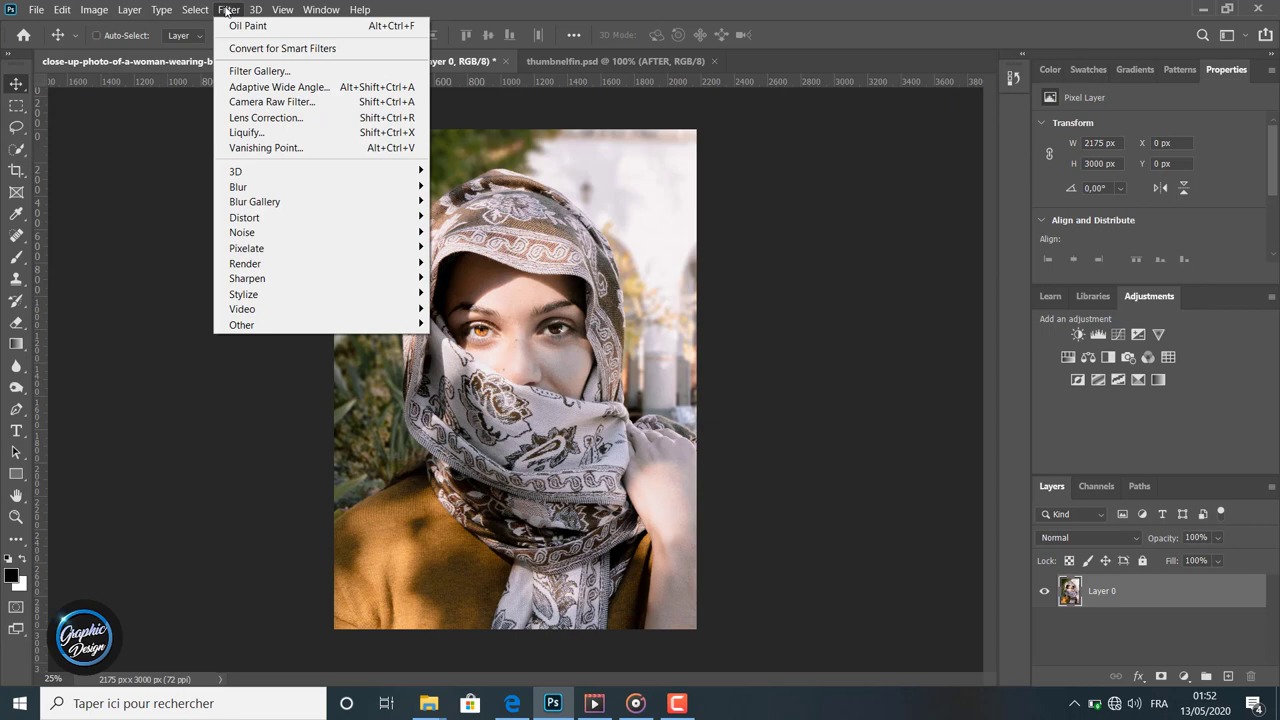
mouse_move(244, 217)
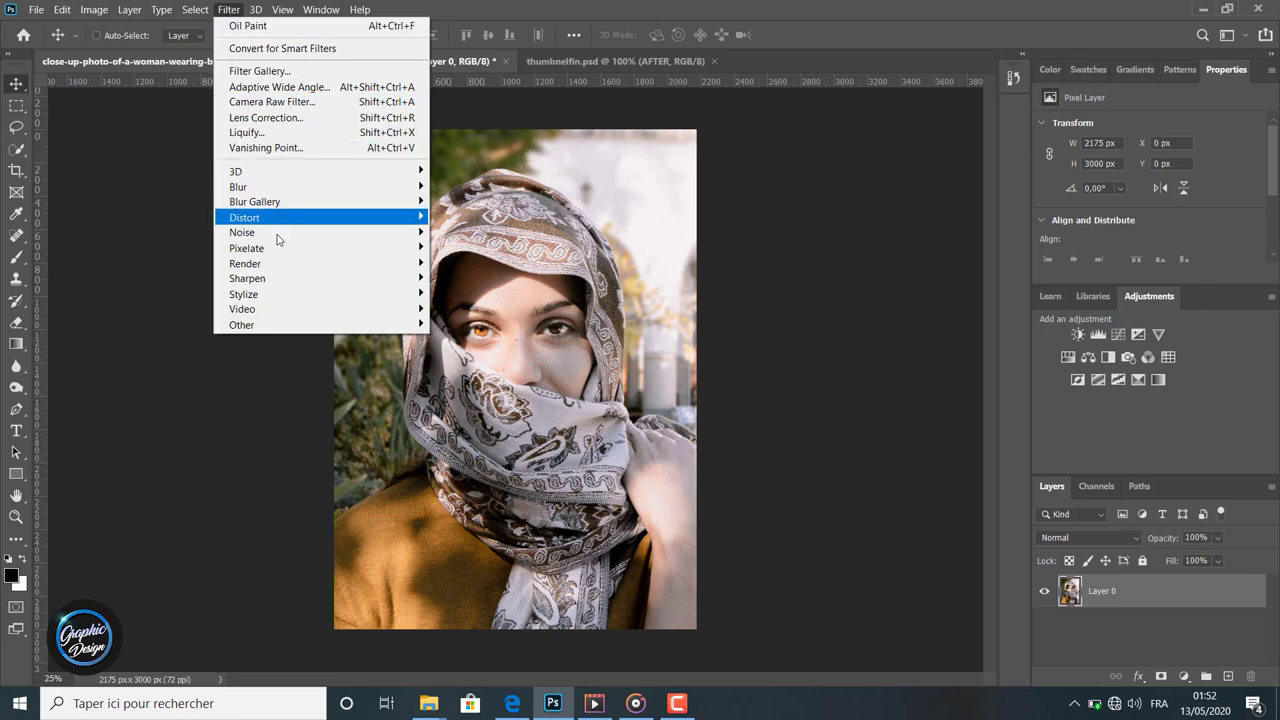
mouse_move(244, 294)
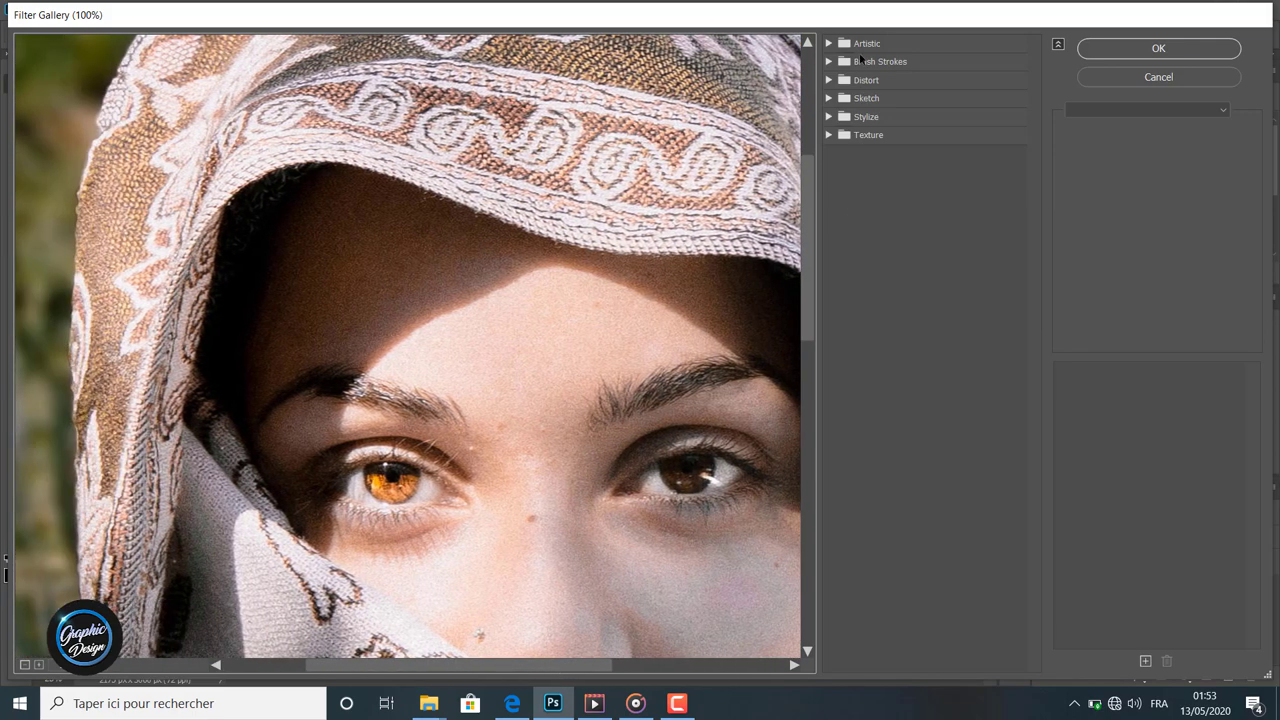
Step: Preview the Artistic Fresco and Film Grain effects, then cancel without applying
left_click(867, 43)
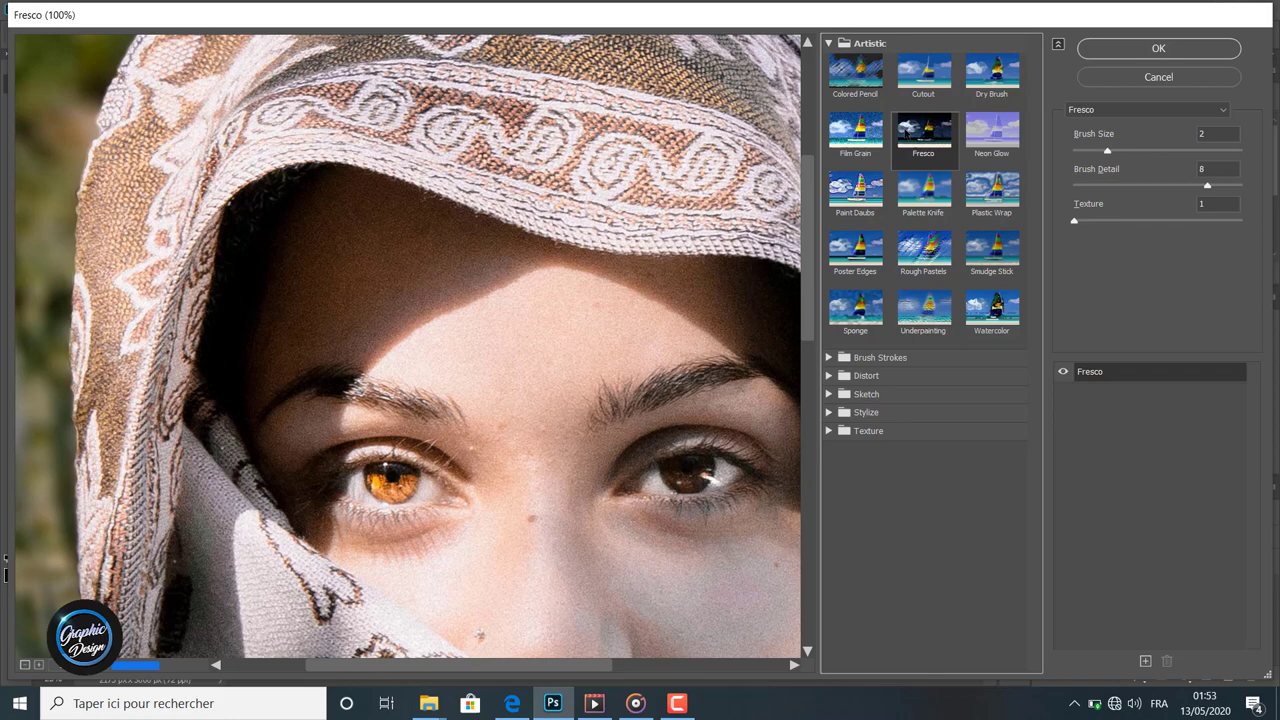
left_click(855, 135)
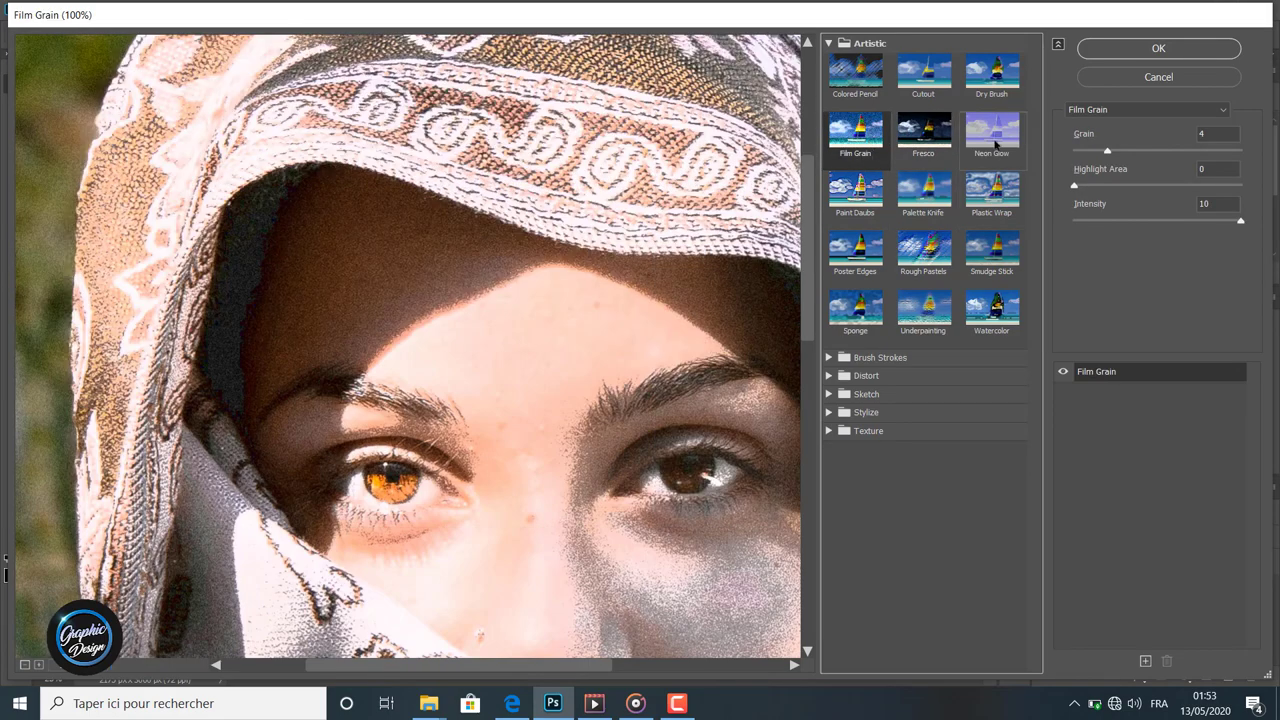
left_click(991, 194)
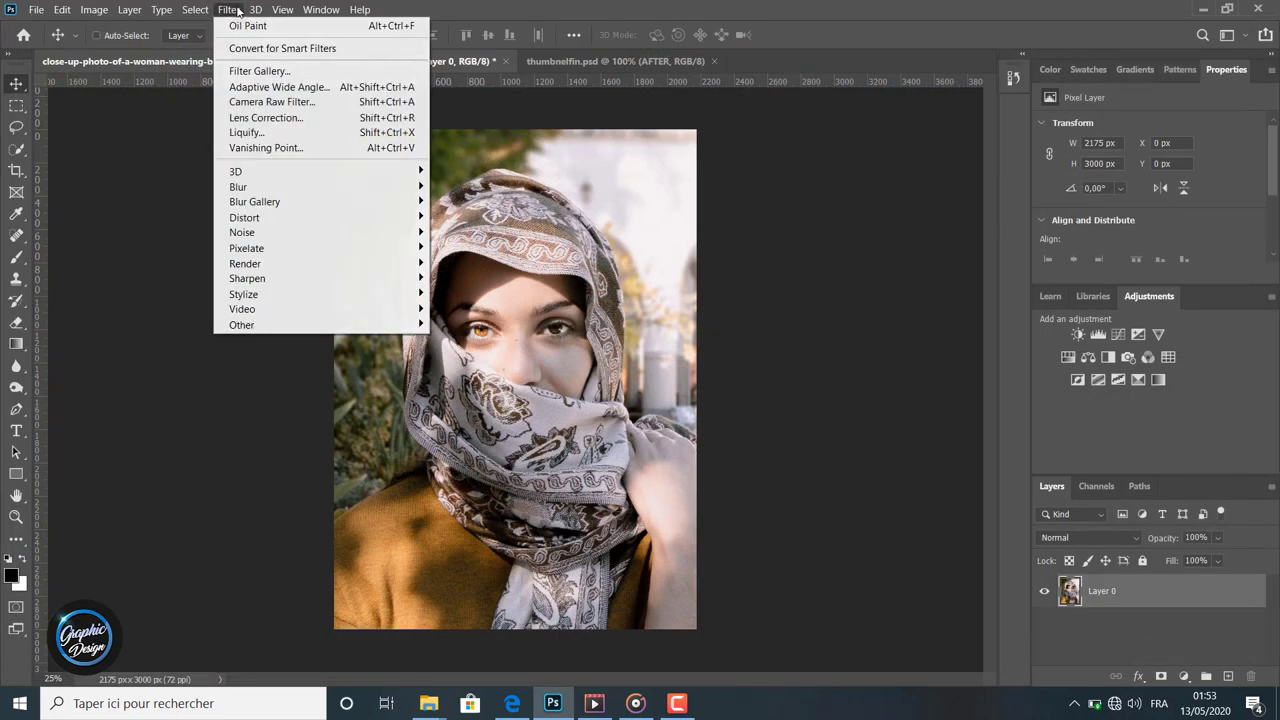
mouse_move(278, 87)
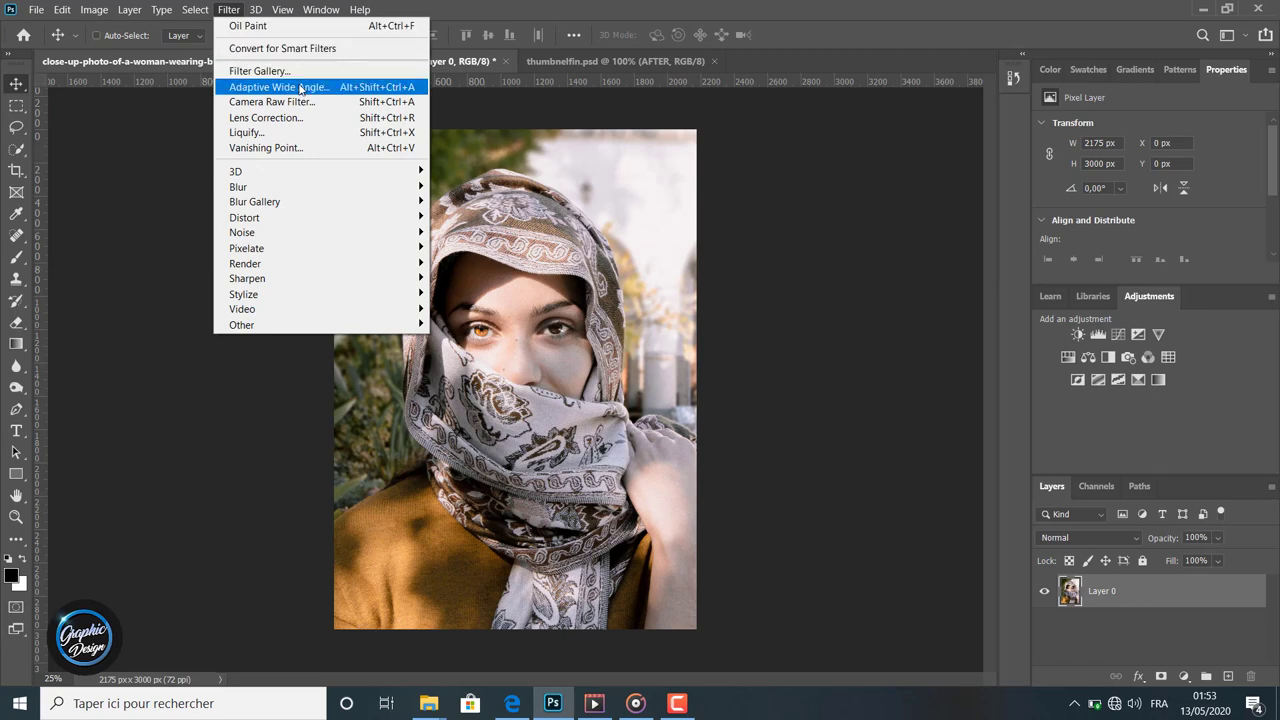
mouse_move(266, 147)
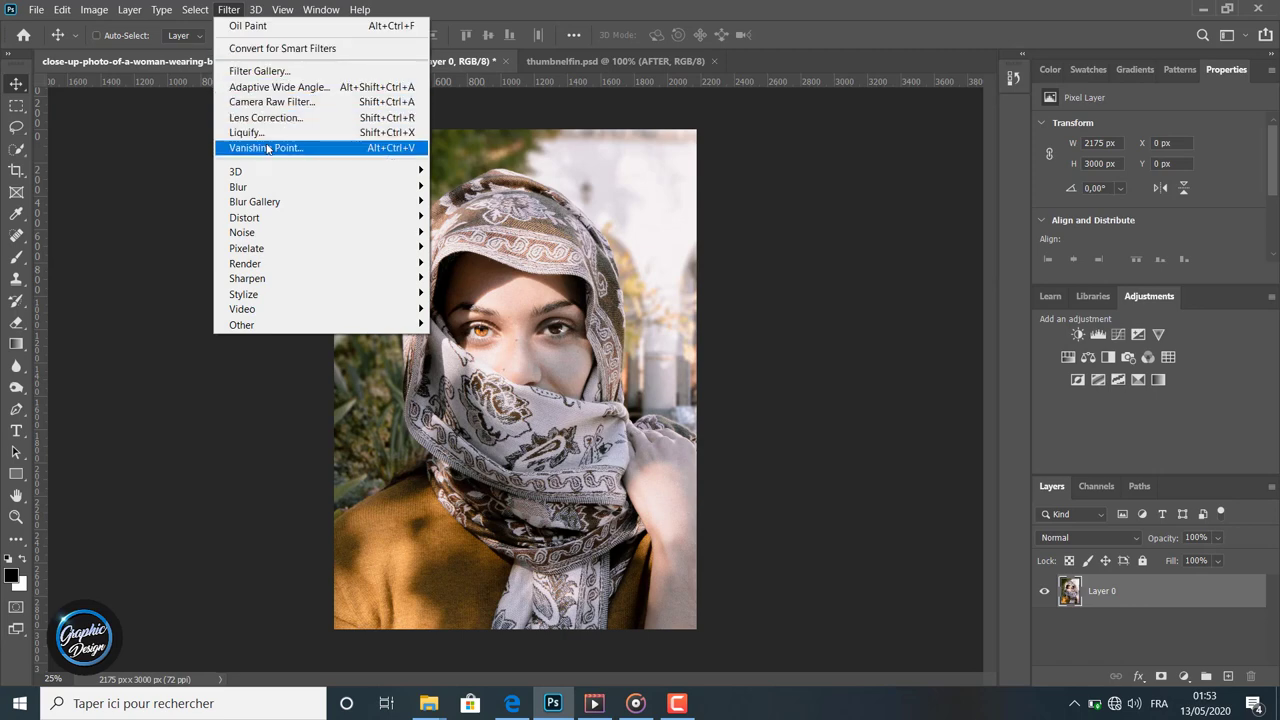
mouse_move(243, 293)
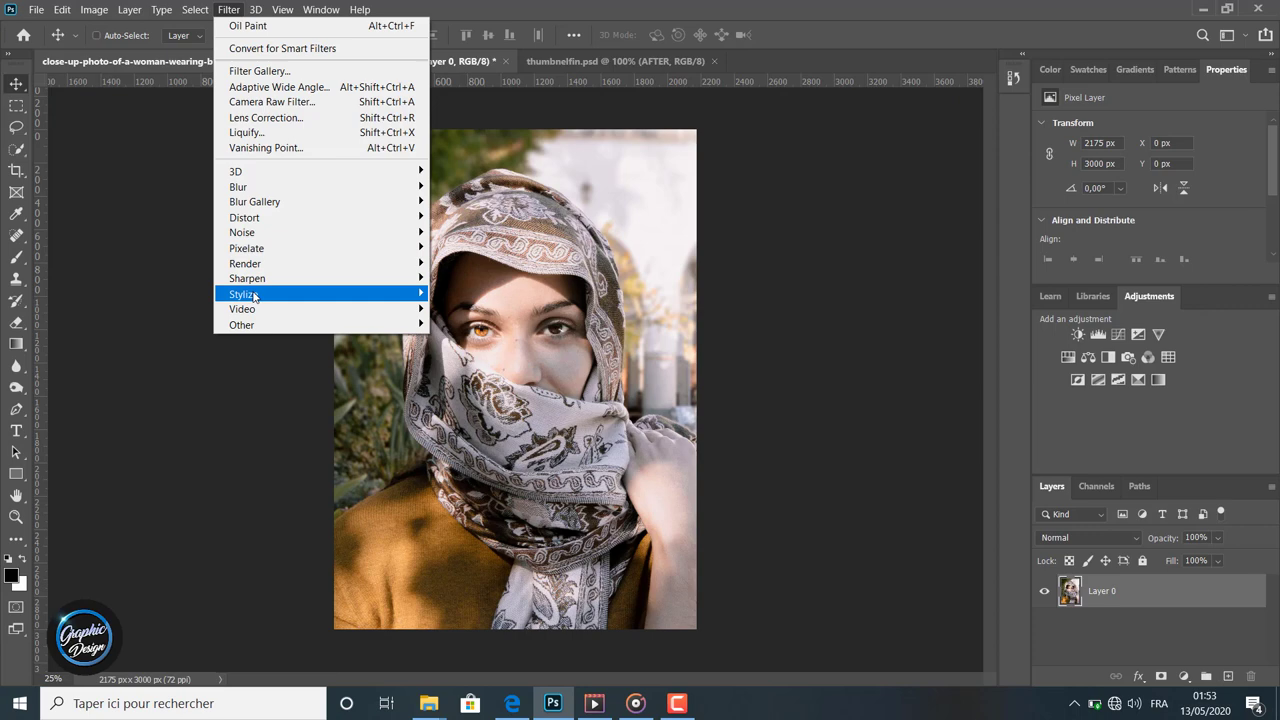
mouse_move(247, 278)
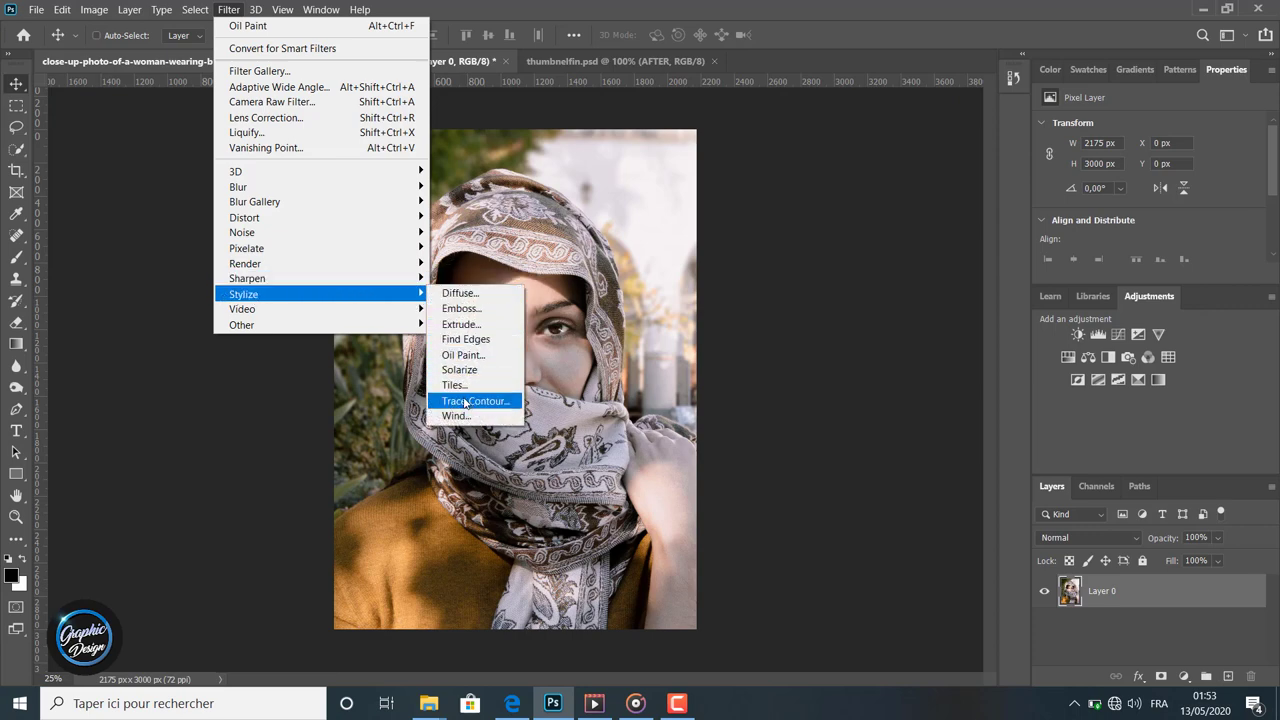
mouse_move(463, 355)
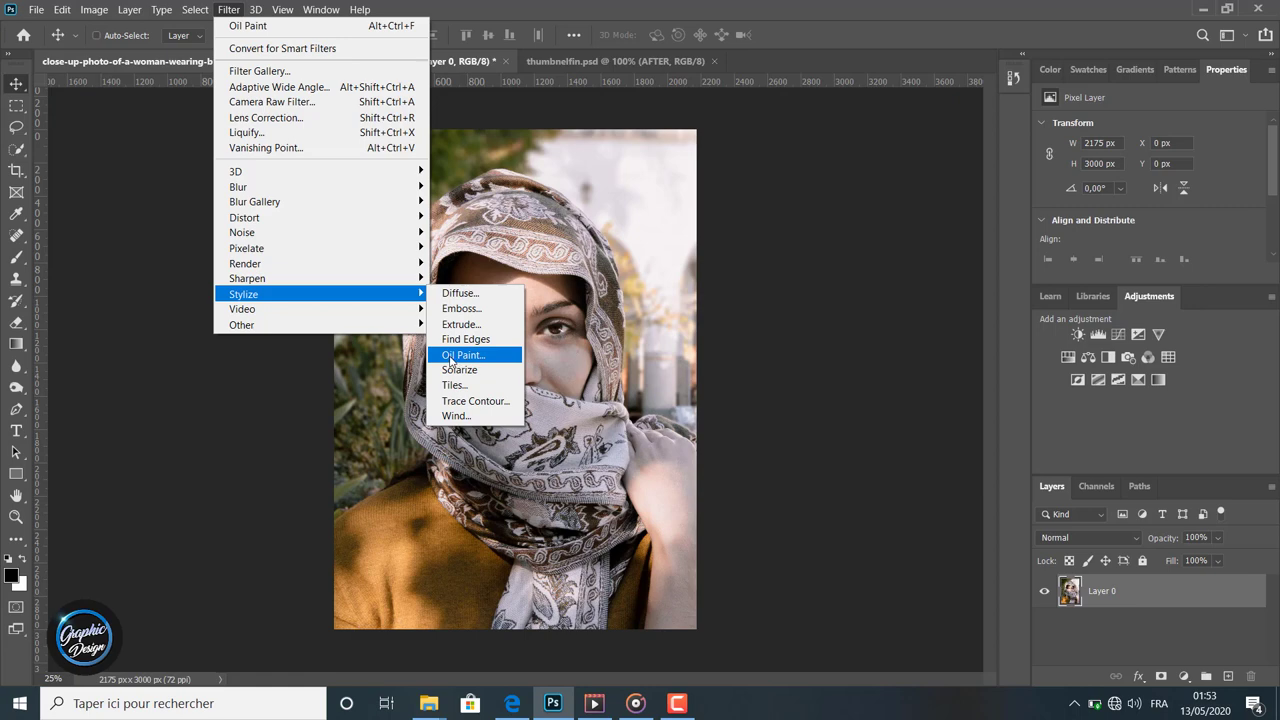
mouse_move(456, 356)
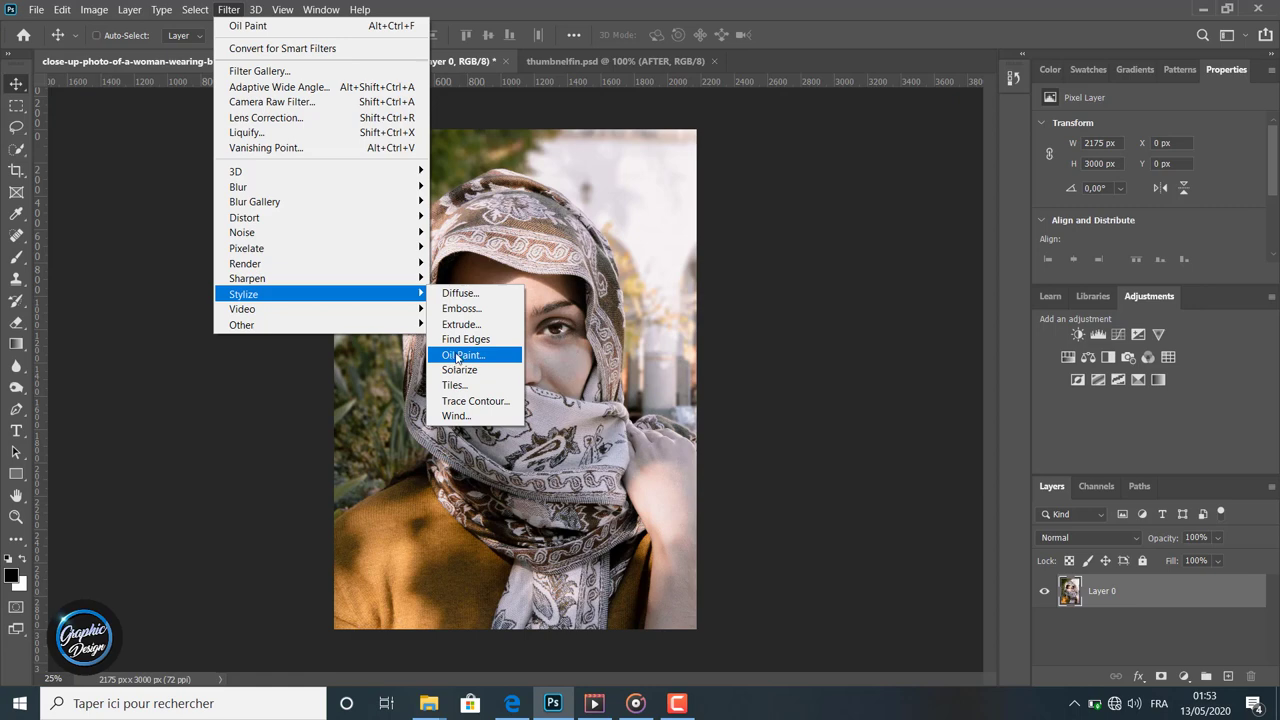
Step: Choose Filter > Stylize > Oil Paint to bring up its settings
left_click(462, 355)
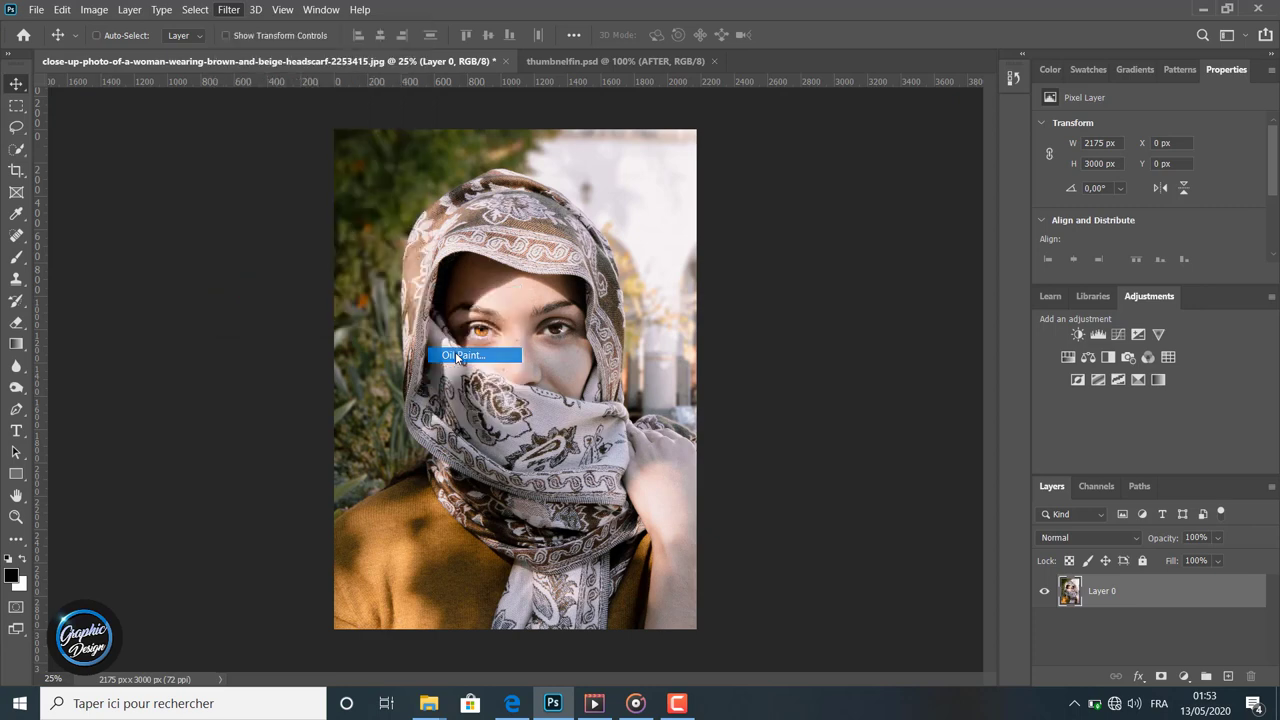
left_click(462, 355)
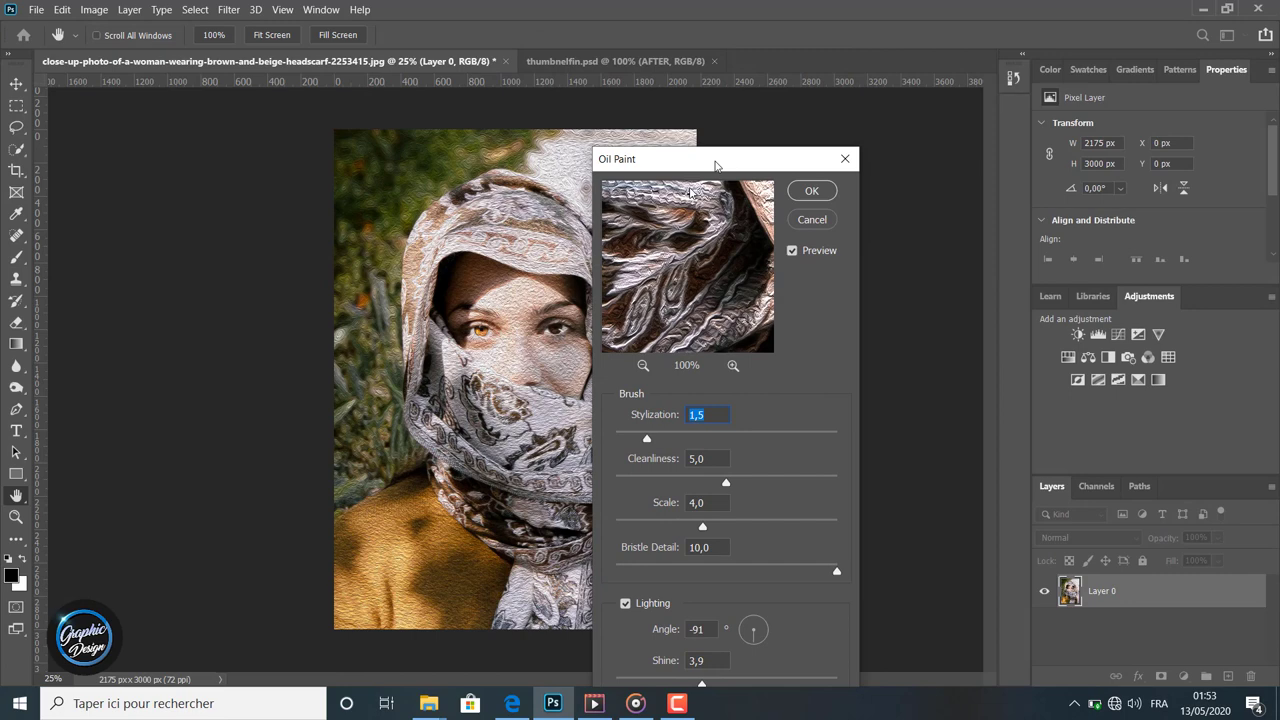
Step: Tune the oil paint brush: more stylization, higher cleanliness and scale, less bristle detail
left_click_drag(716, 159, 180, 58)
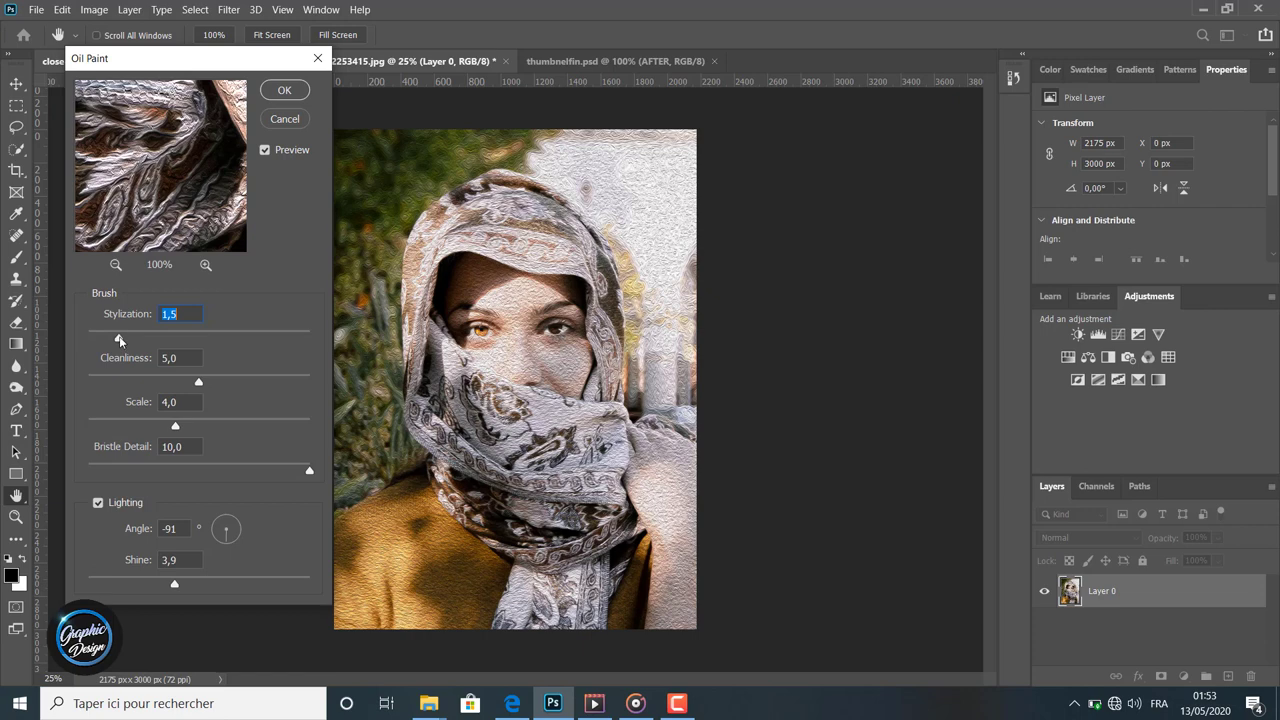
left_click_drag(120, 338, 168, 338)
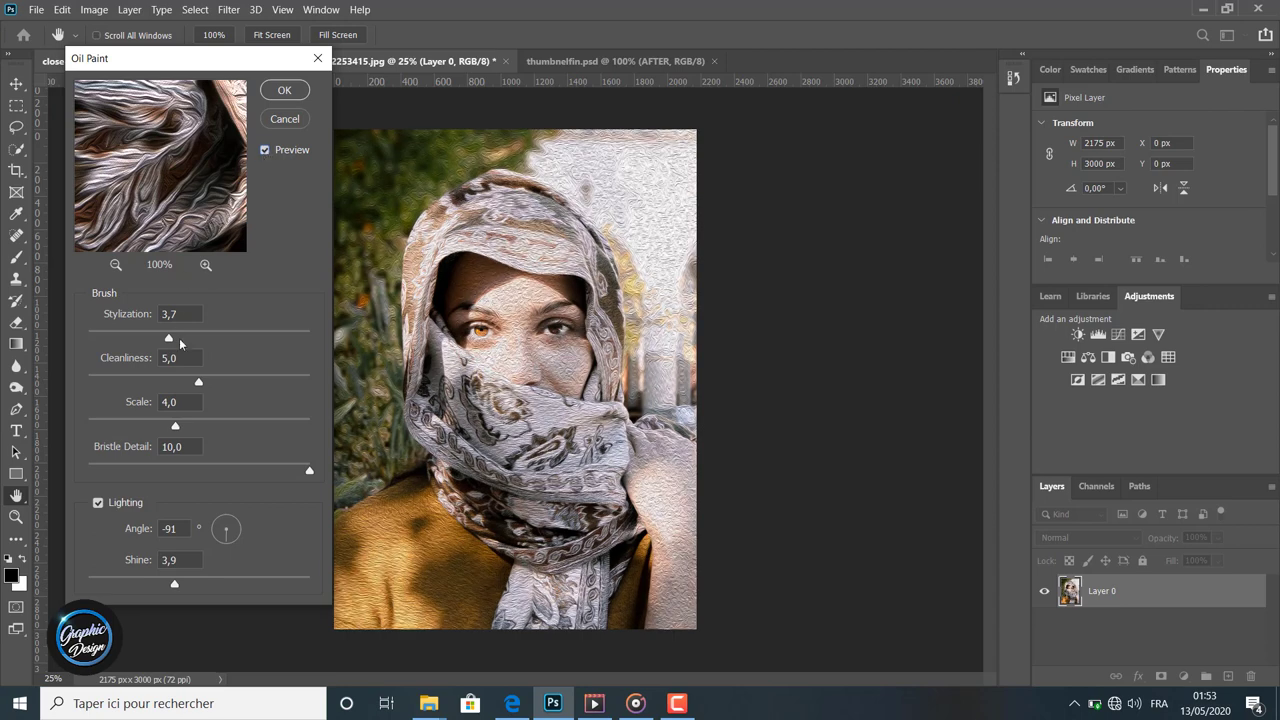
mouse_move(168, 340)
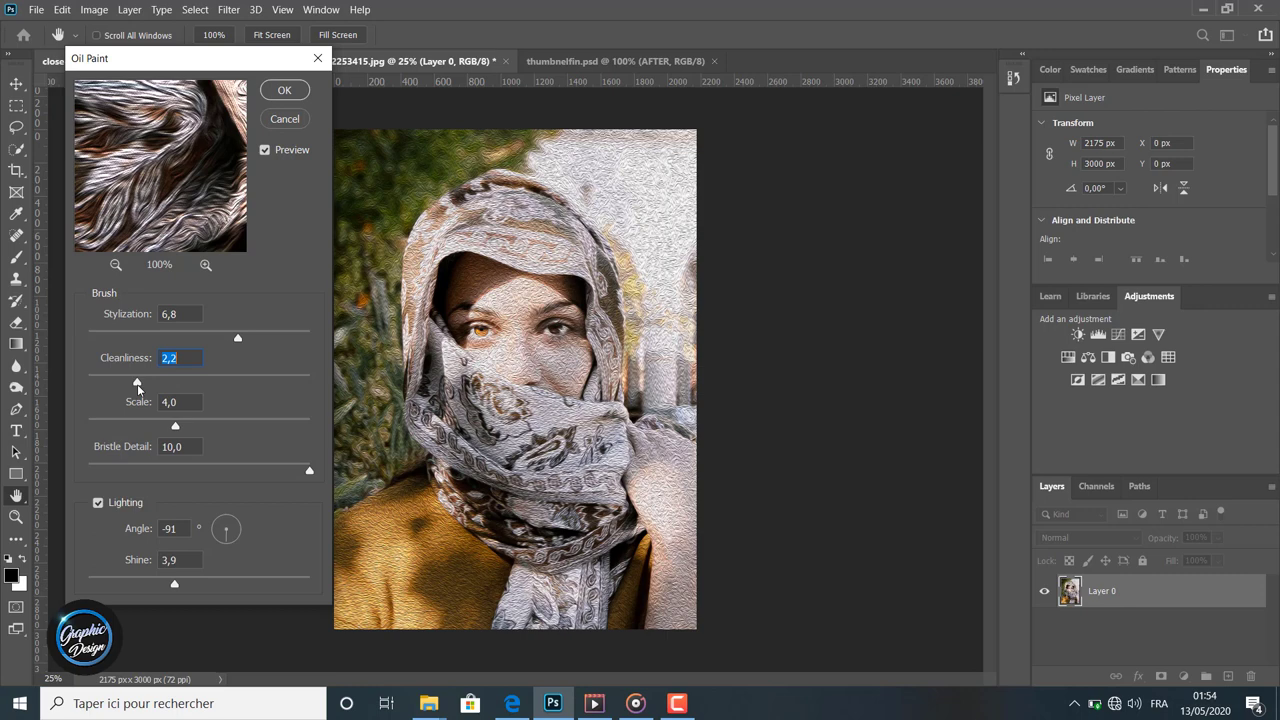
left_click_drag(137, 382, 208, 382)
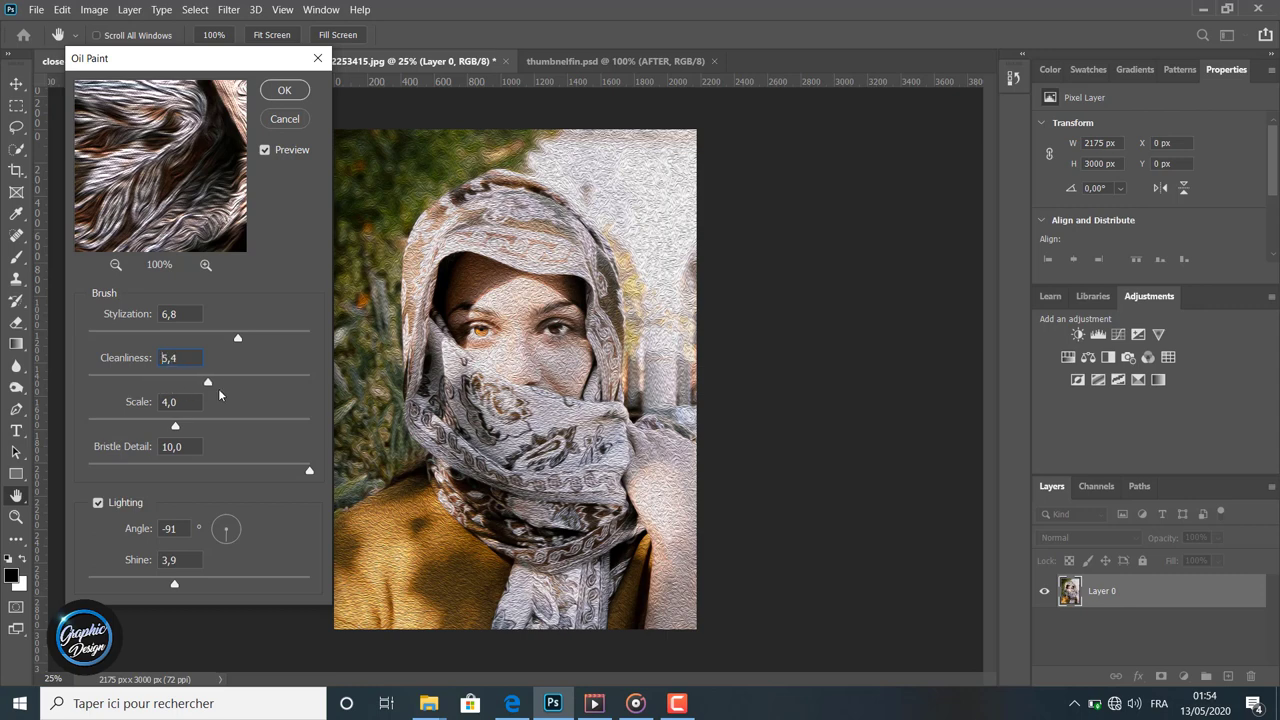
left_click_drag(207, 382, 254, 382)
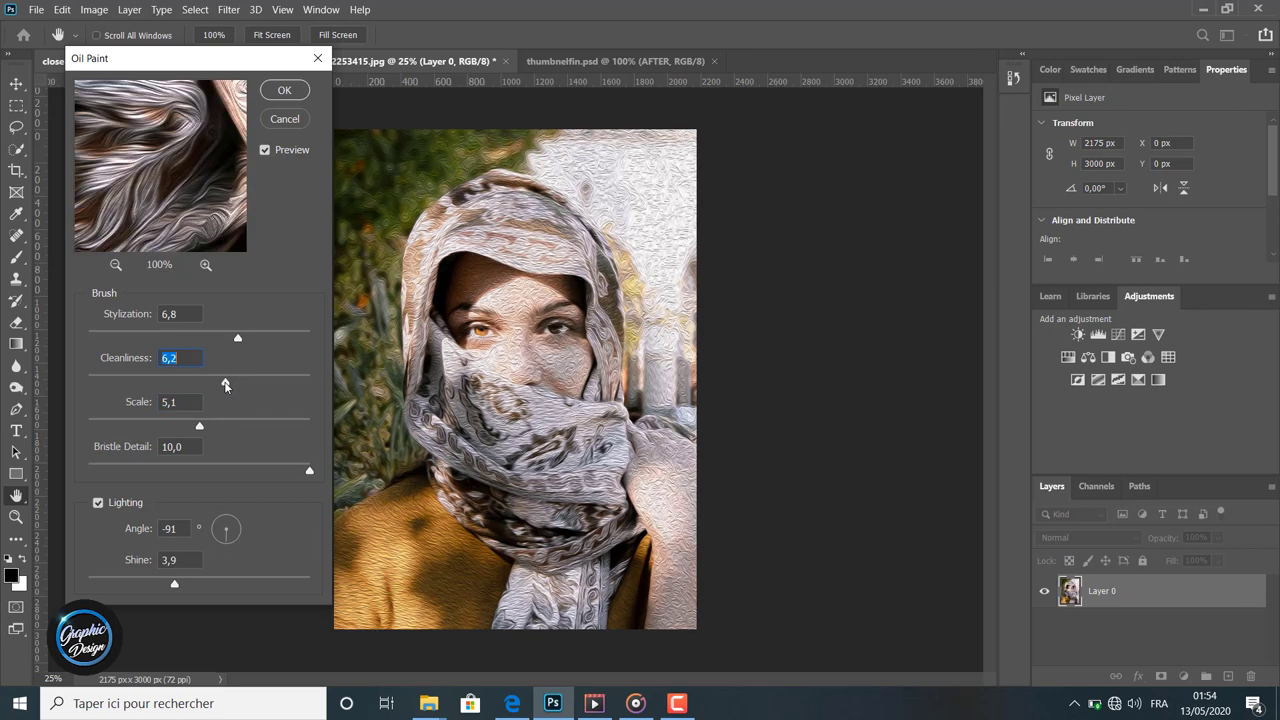
mouse_move(207, 432)
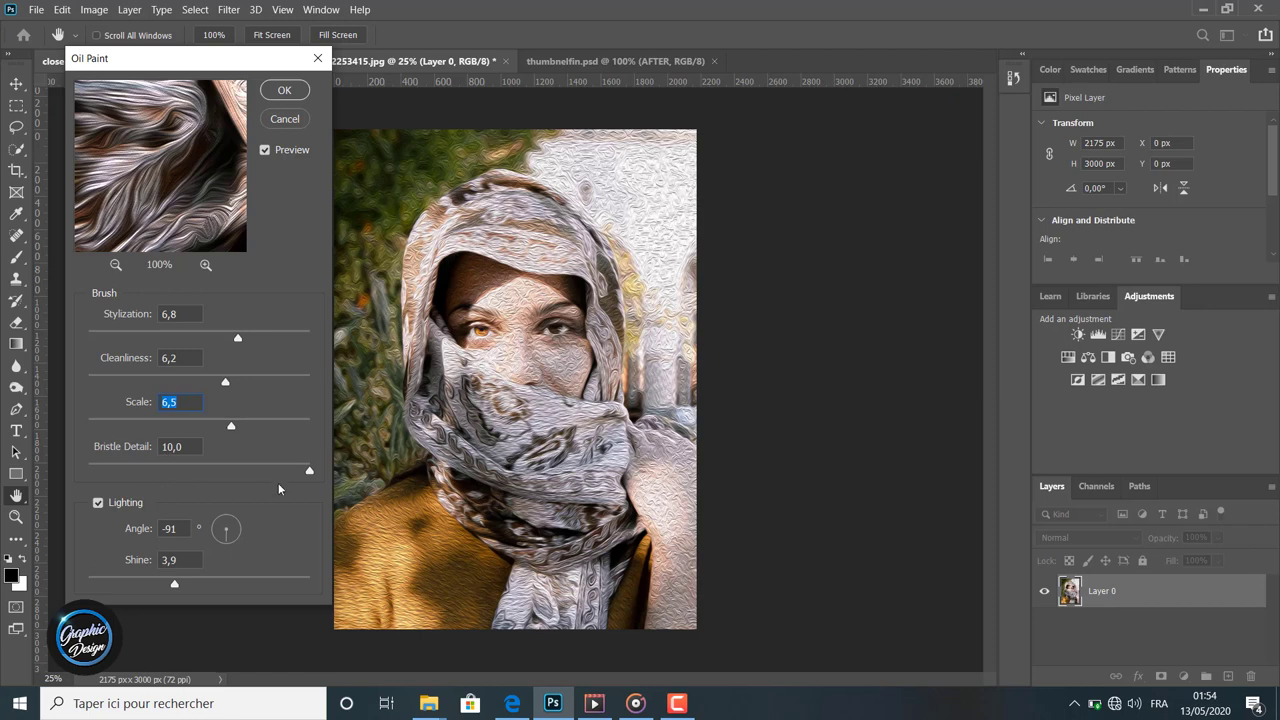
left_click_drag(309, 470, 283, 470)
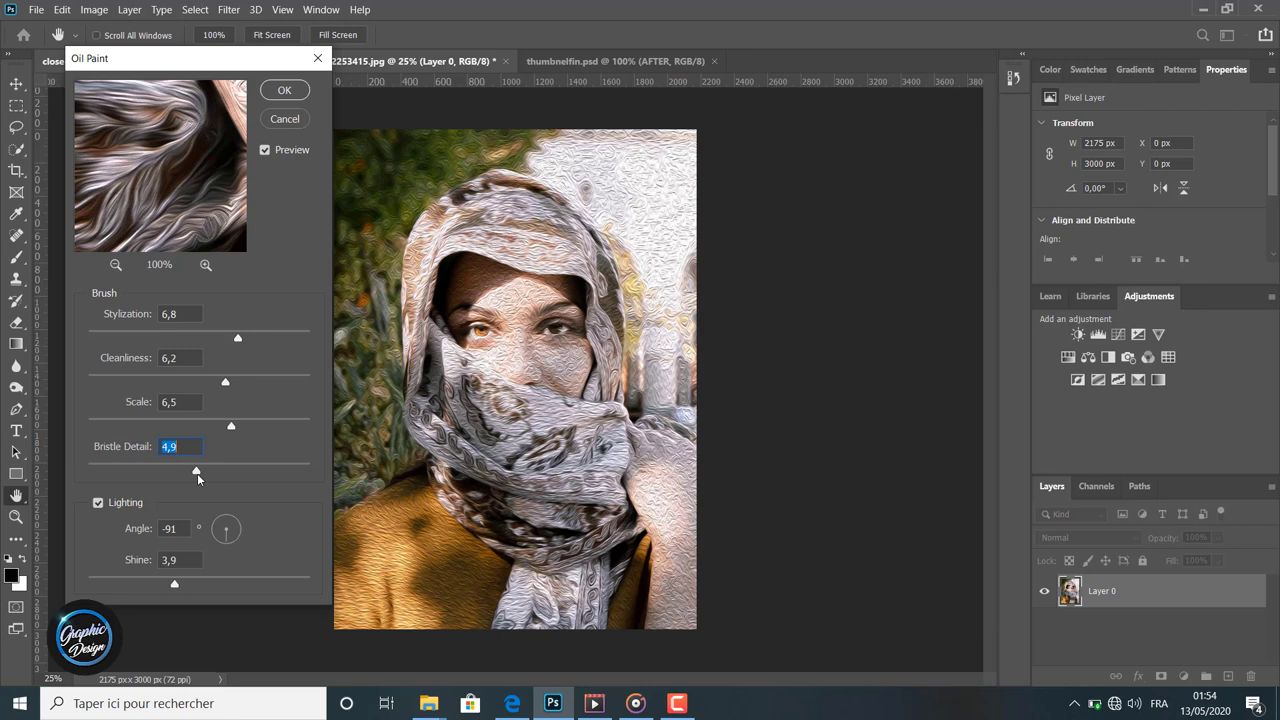
left_click_drag(197, 472, 166, 472)
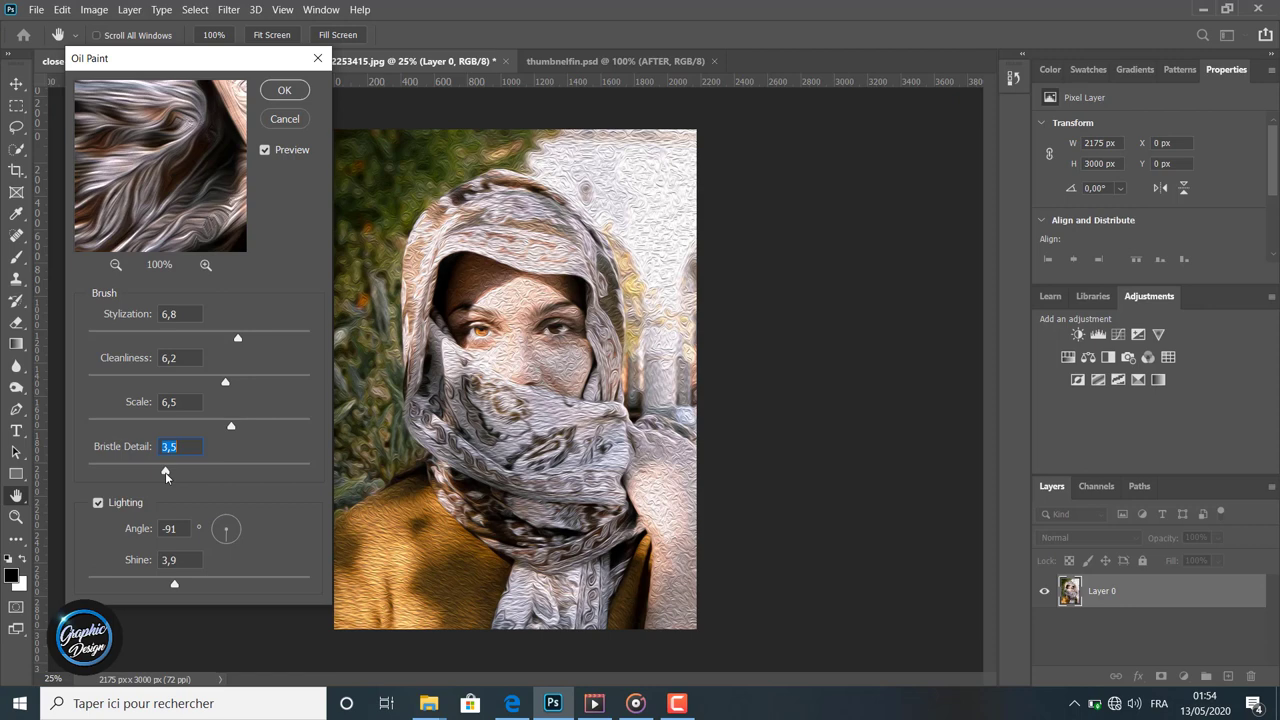
mouse_move(184, 500)
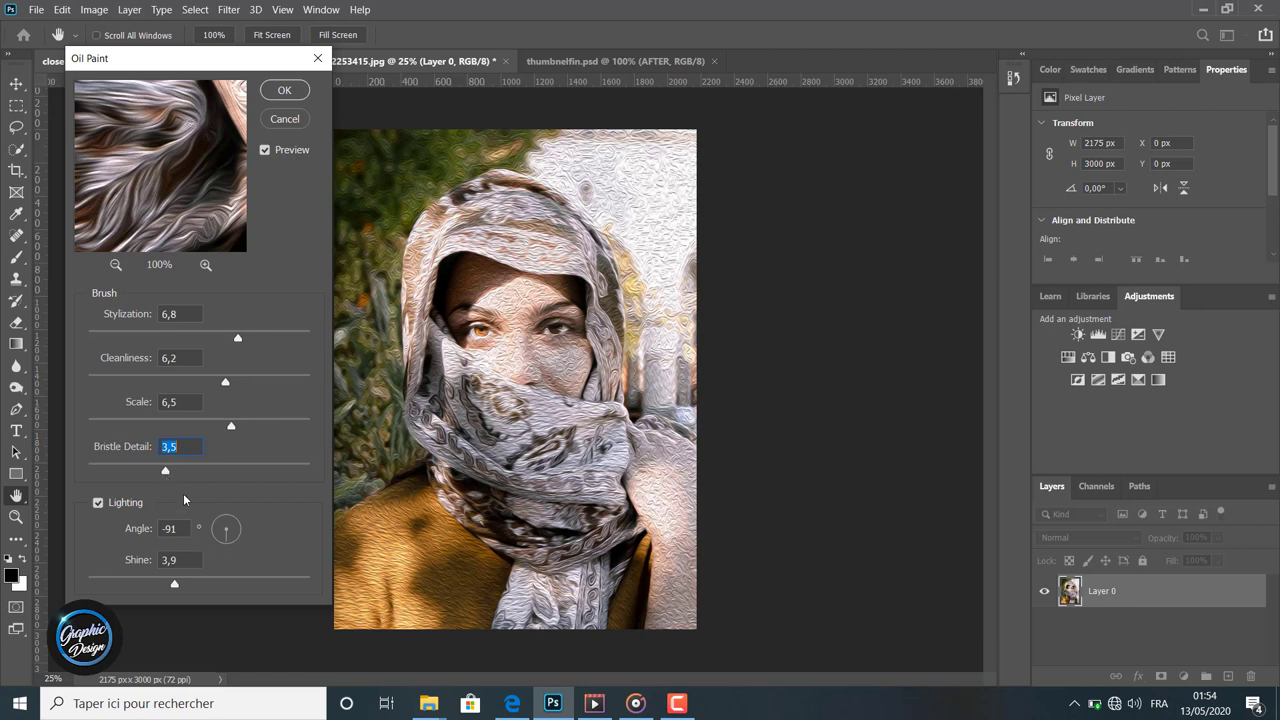
mouse_move(231, 525)
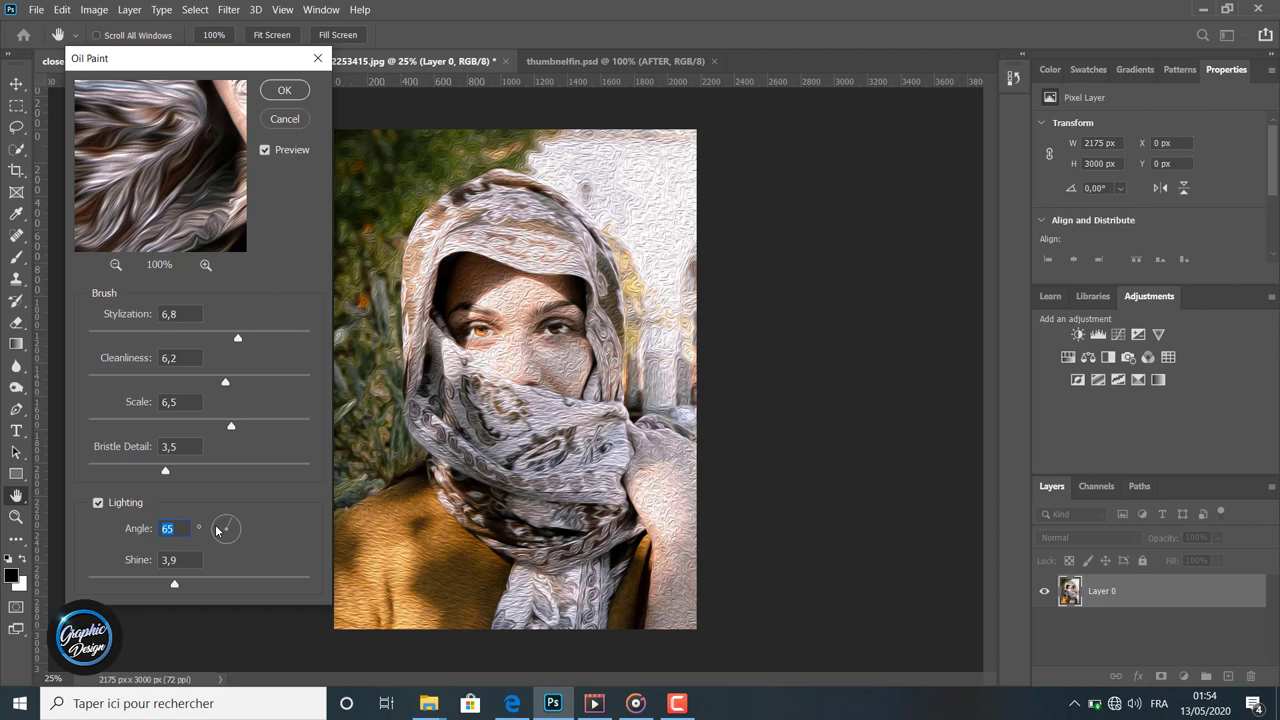
Step: Set lighting angle to 91 and shine to 4,2, then apply the filter
left_click_drag(225, 528, 228, 520)
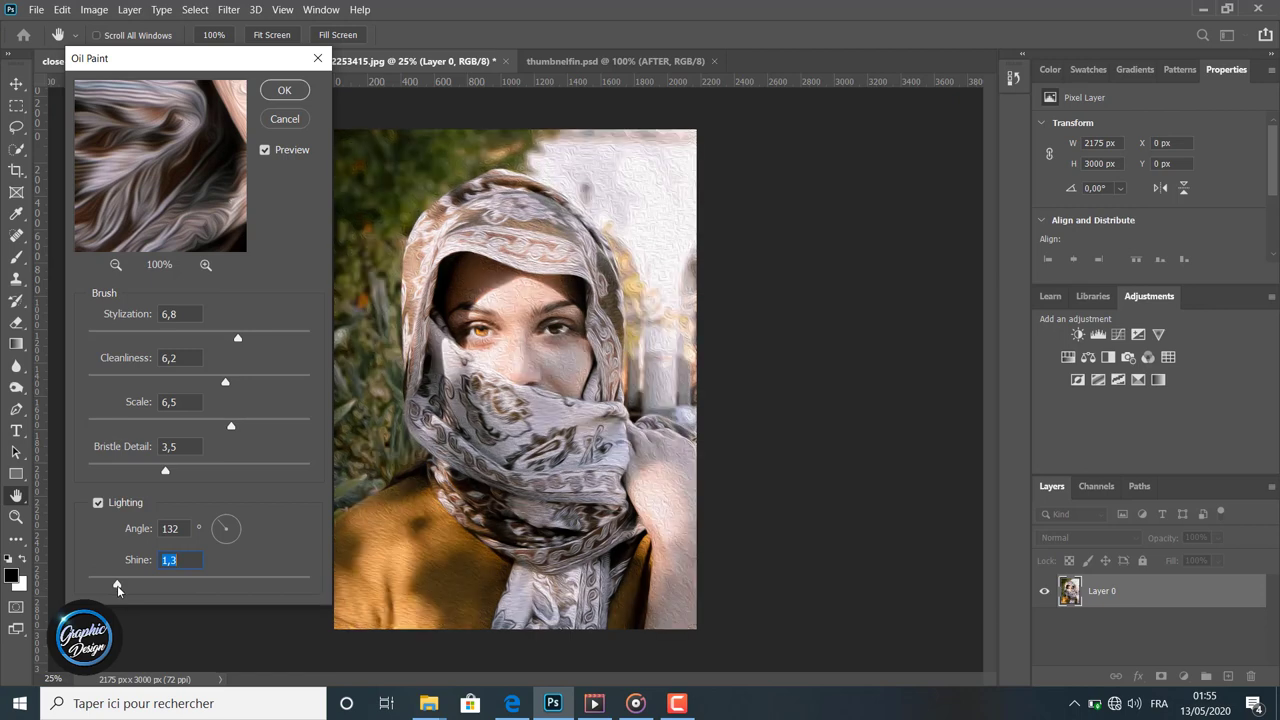
left_click_drag(117, 587, 129, 587)
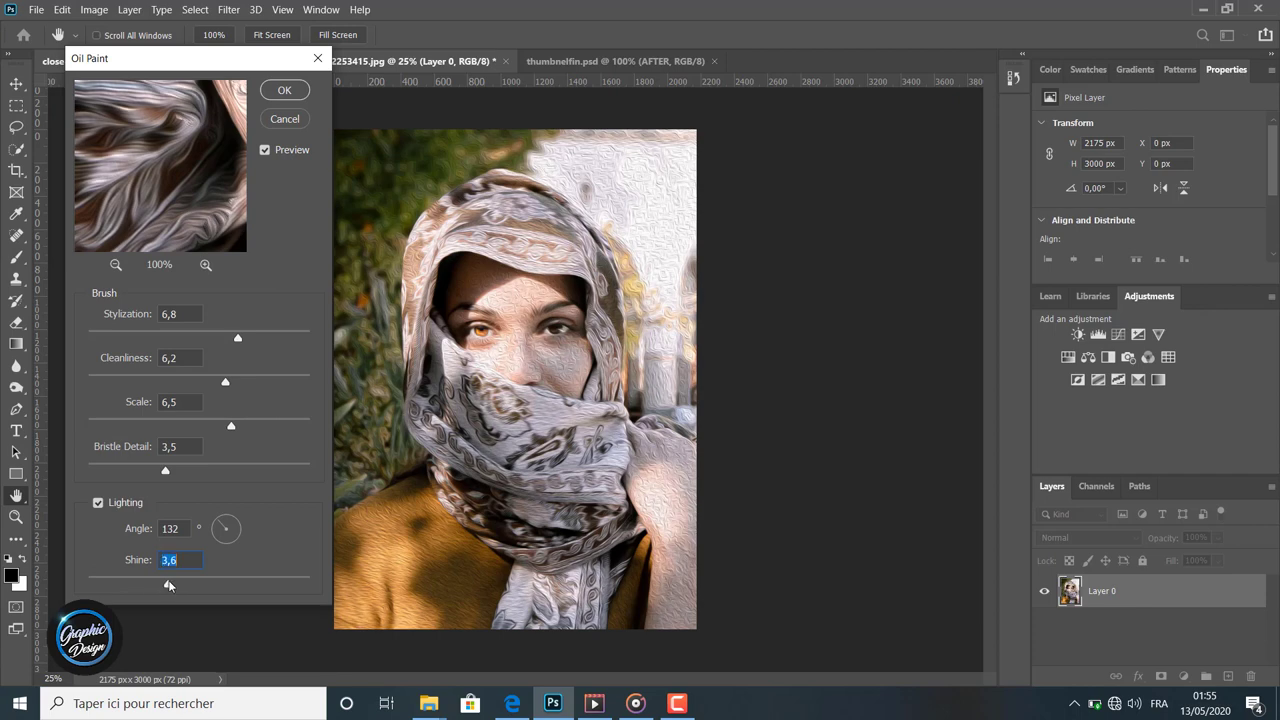
left_click_drag(169, 585, 181, 585)
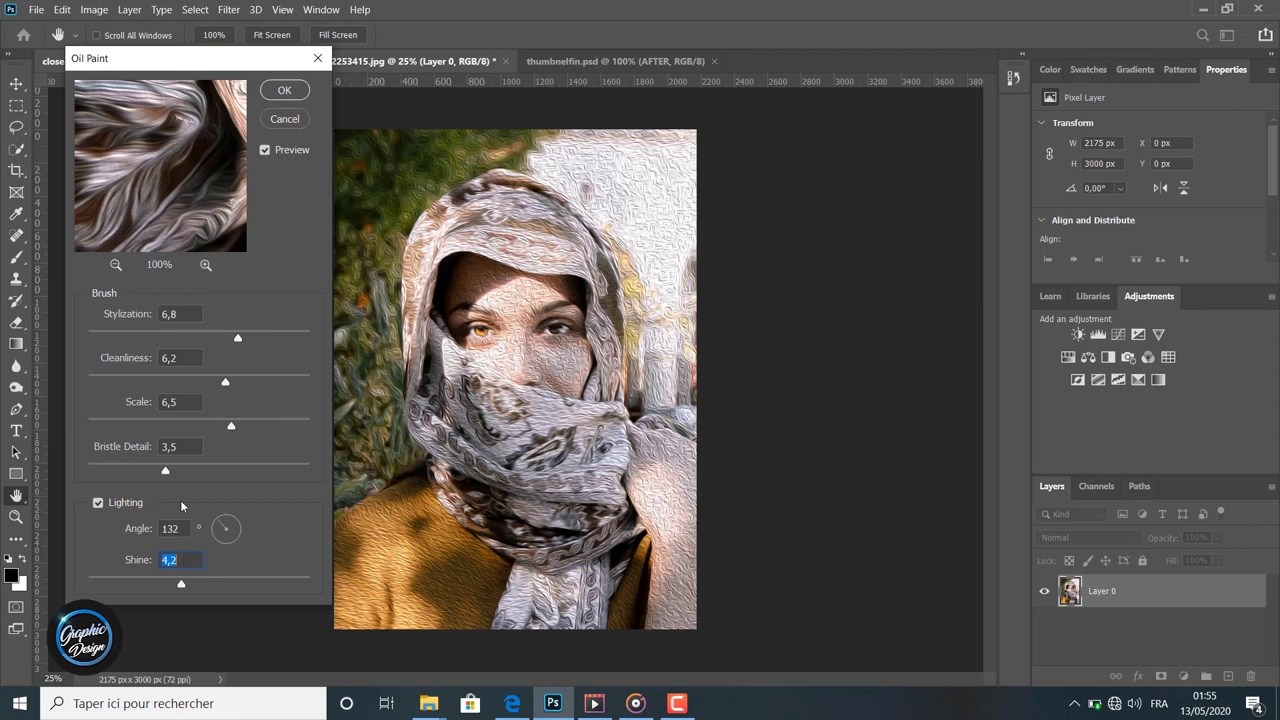
mouse_move(227, 523)
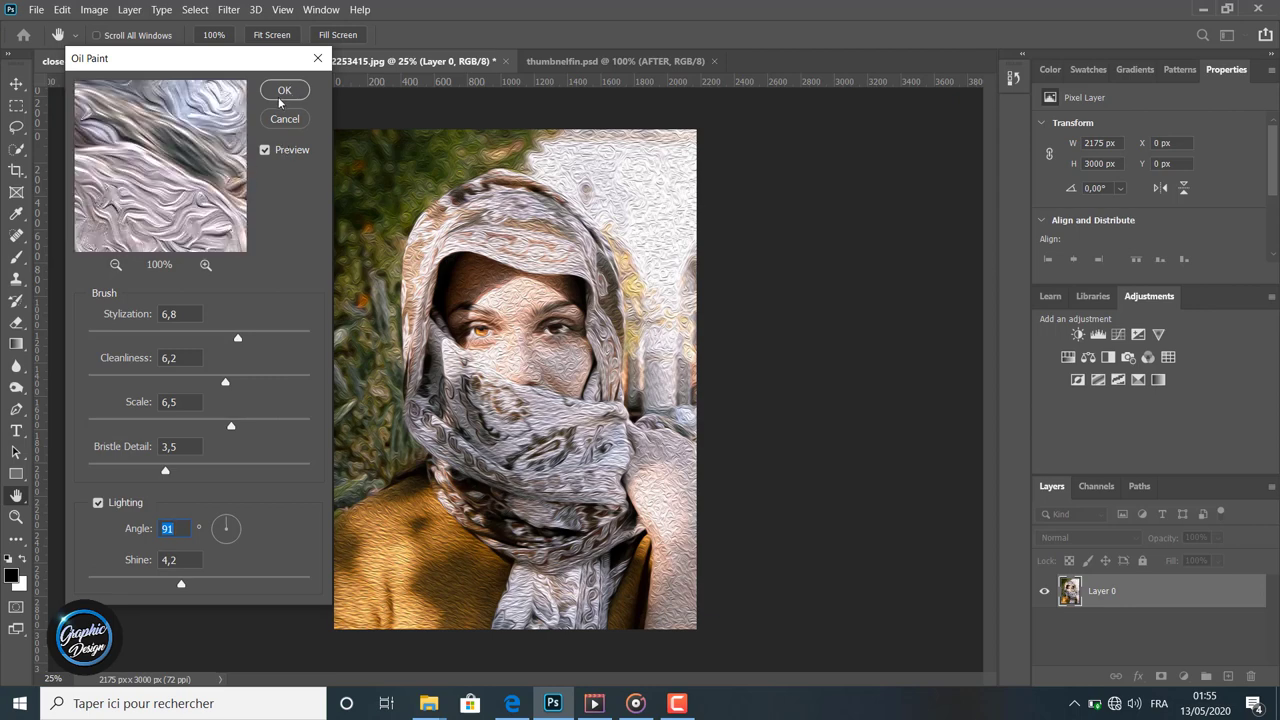
left_click(285, 90)
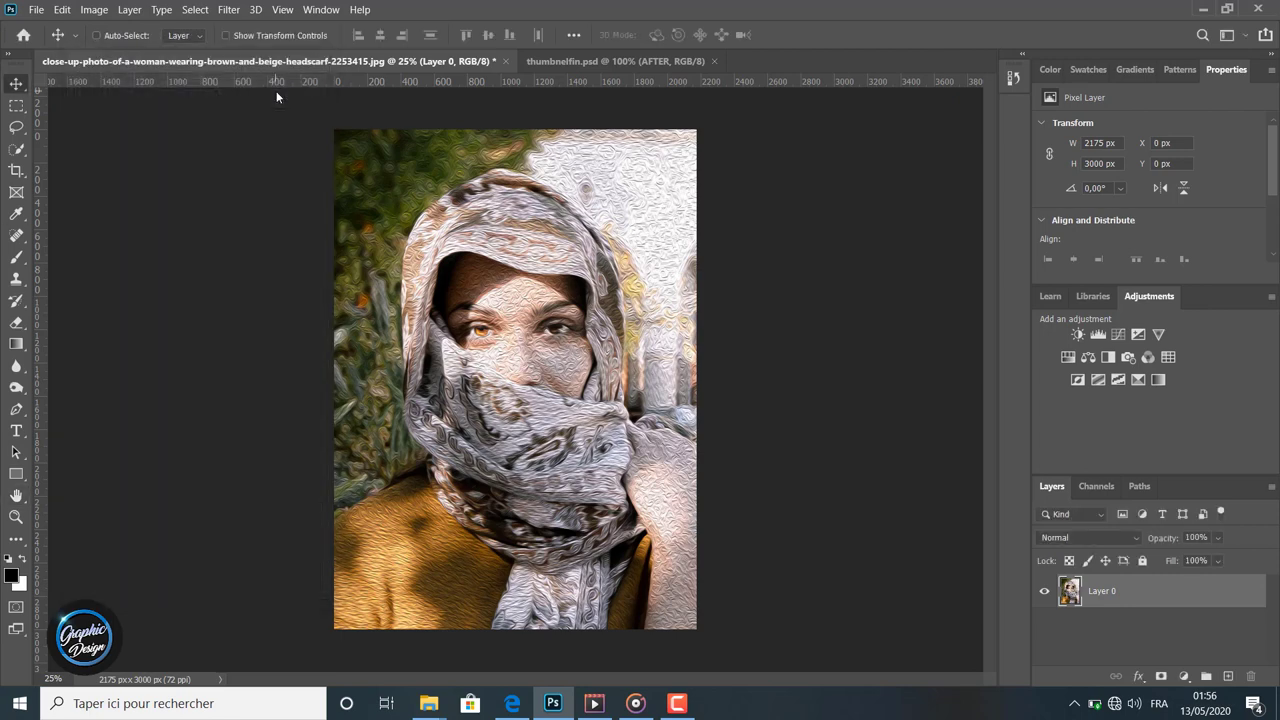
Step: Zoom to 50% and scroll across the painted face and scarf
left_click(15, 516)
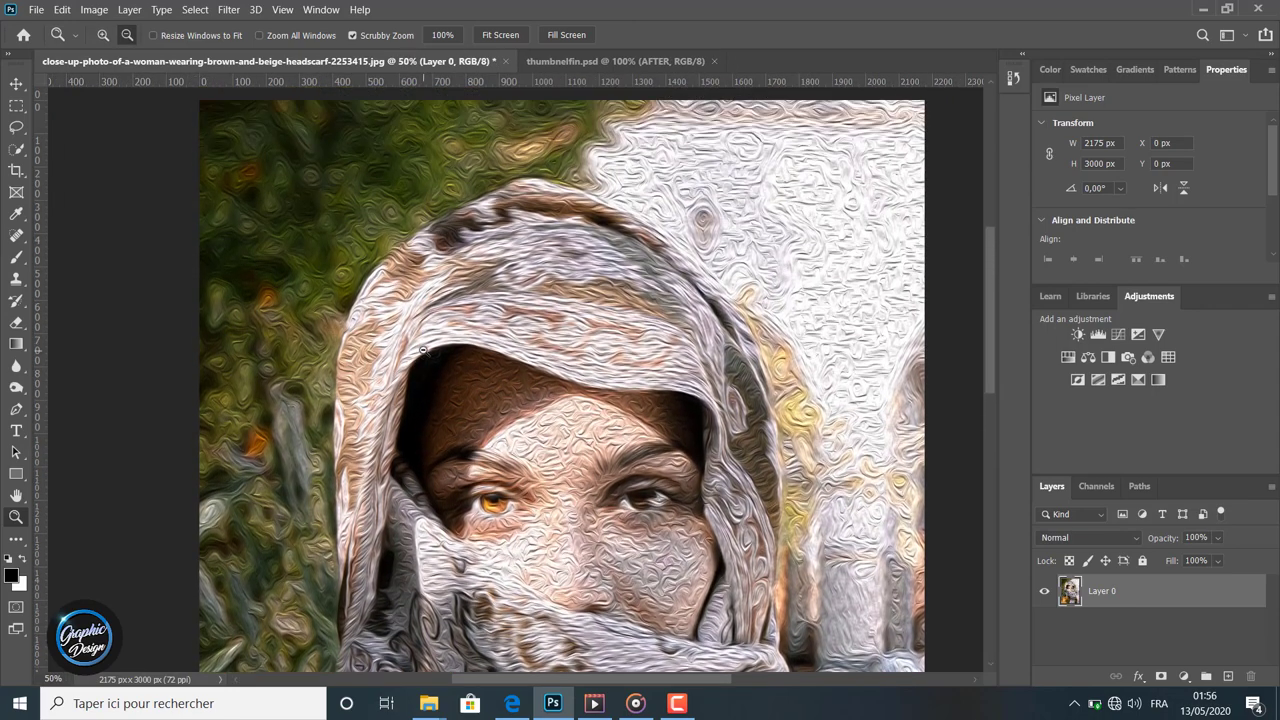
scroll("down", 3)
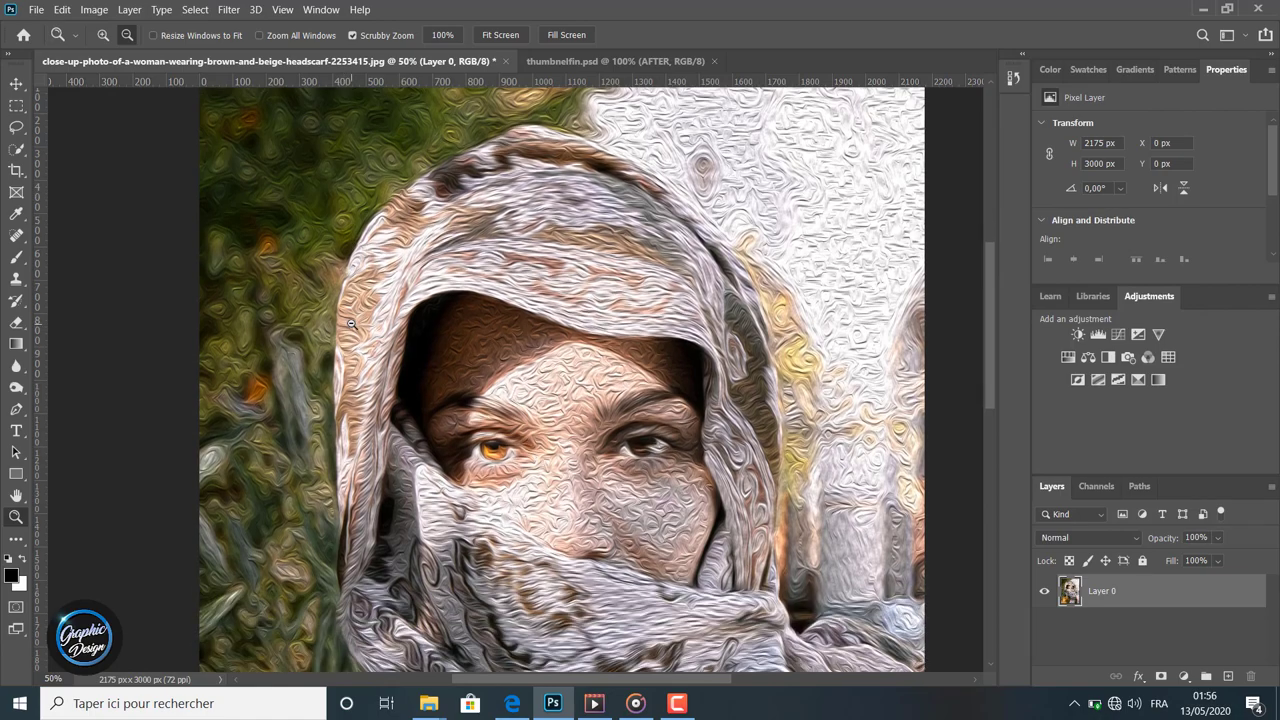
scroll("down", 3)
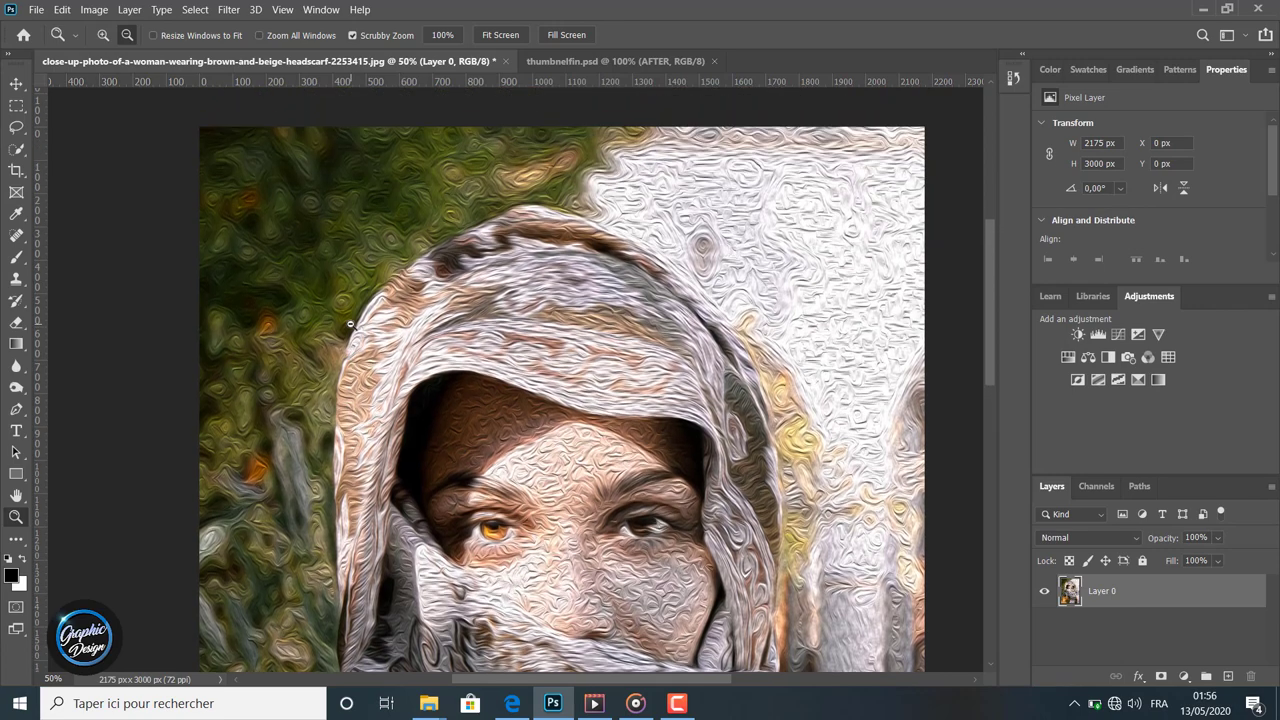
scroll("down", 3)
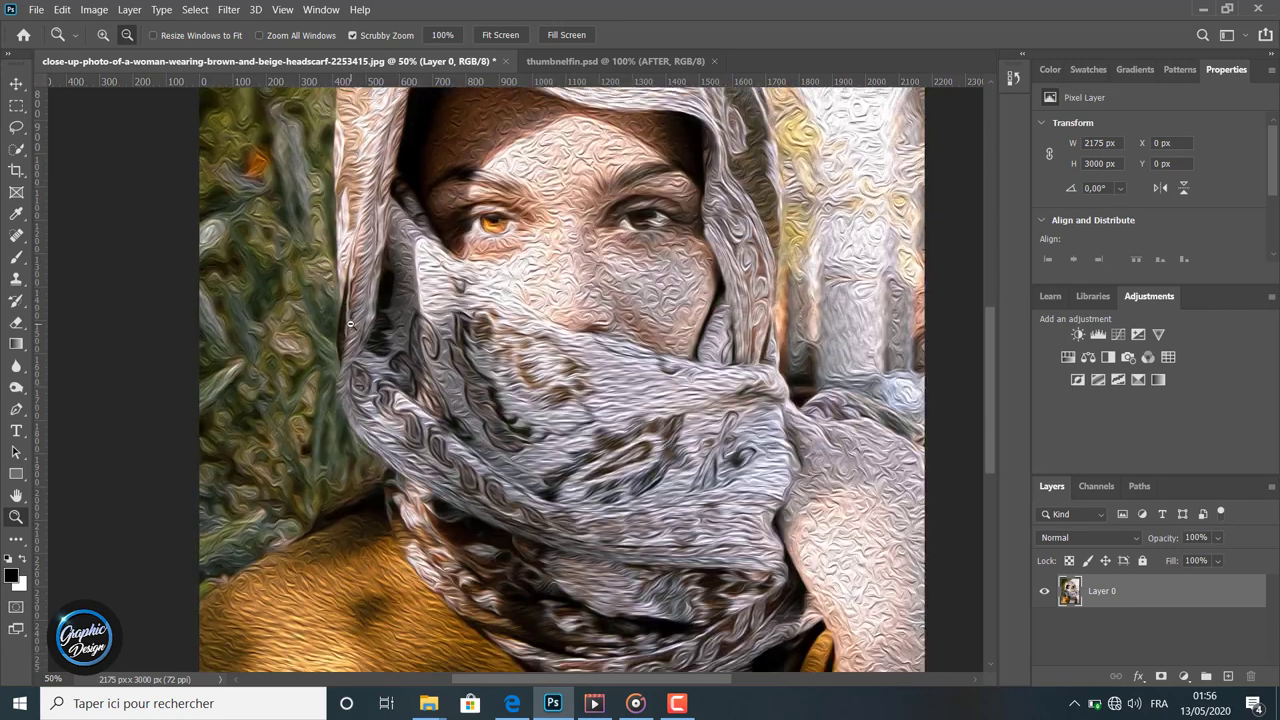
scroll("down", 3)
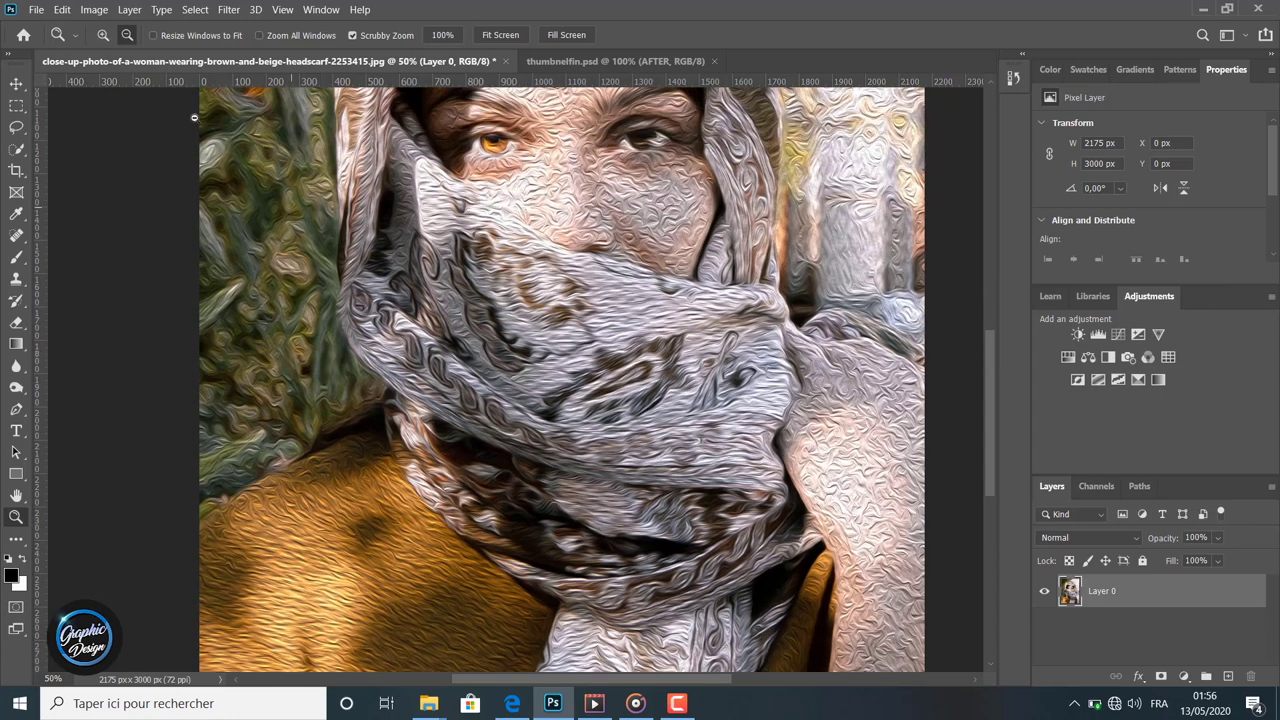
Step: Revisit Filter > Stylize > Oil Paint in the Filter menu, then reopen the menu
left_click(228, 9)
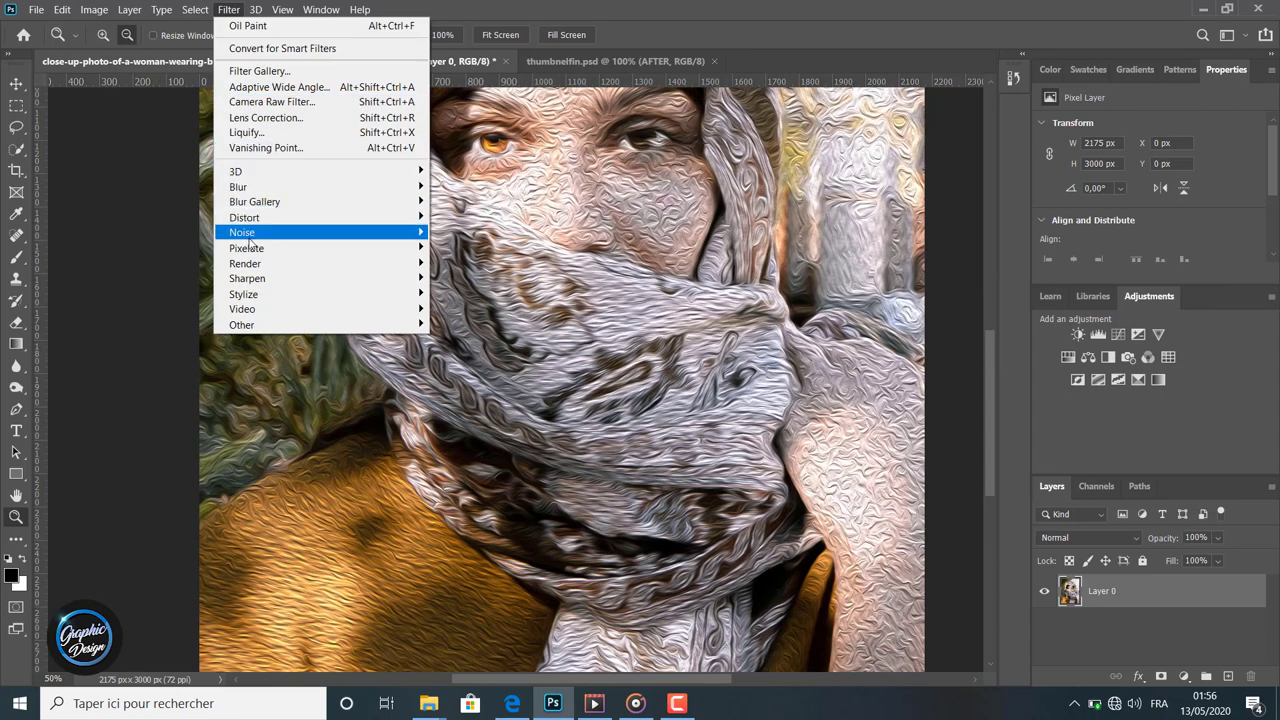
mouse_move(243, 293)
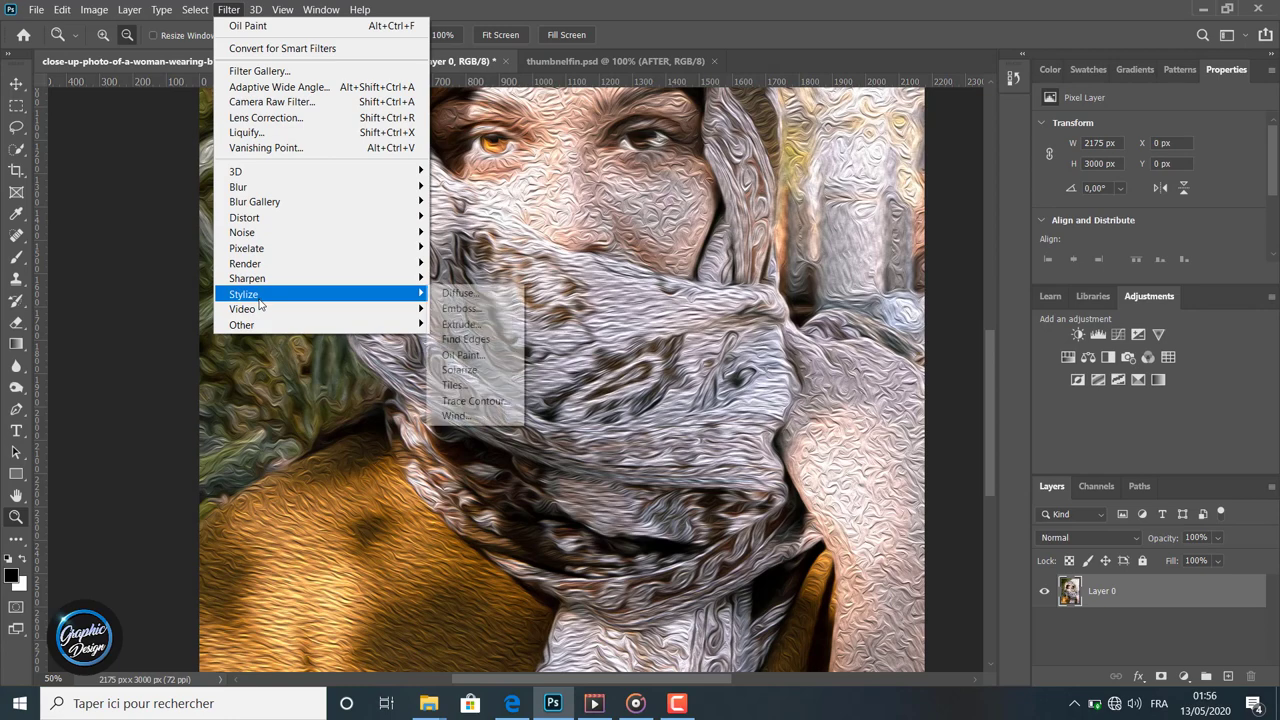
mouse_move(462, 355)
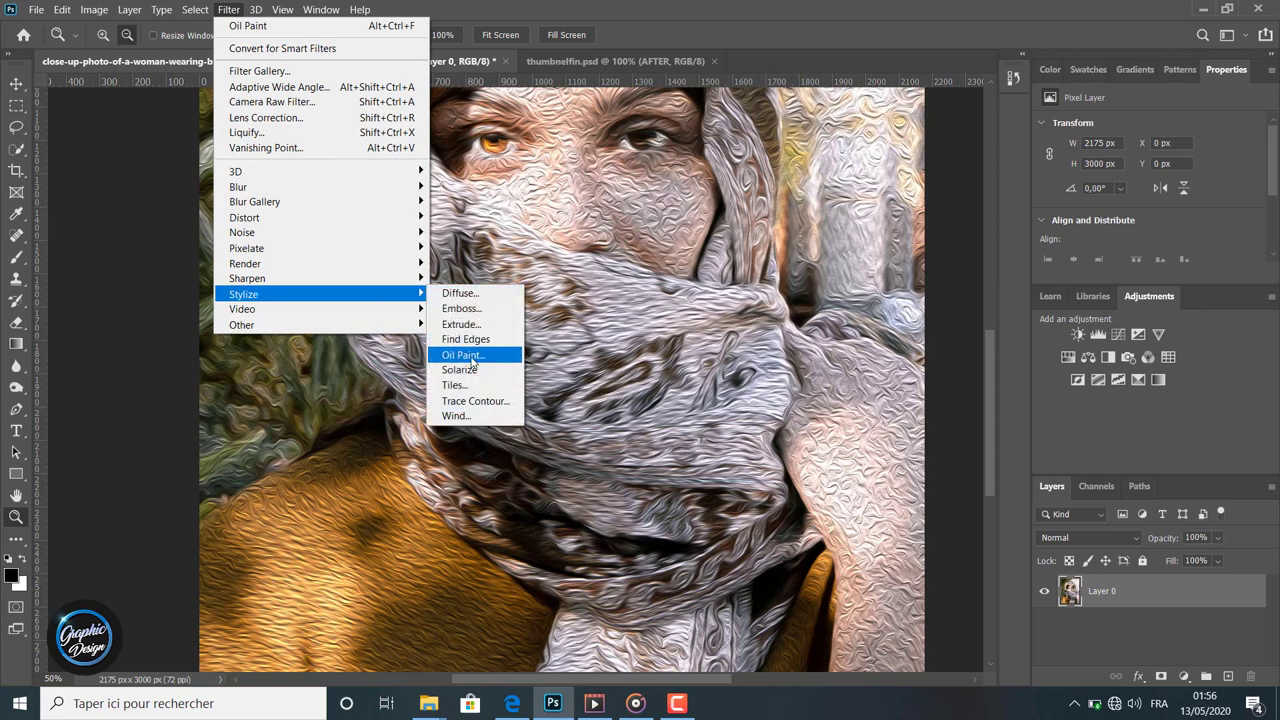
mouse_move(463, 355)
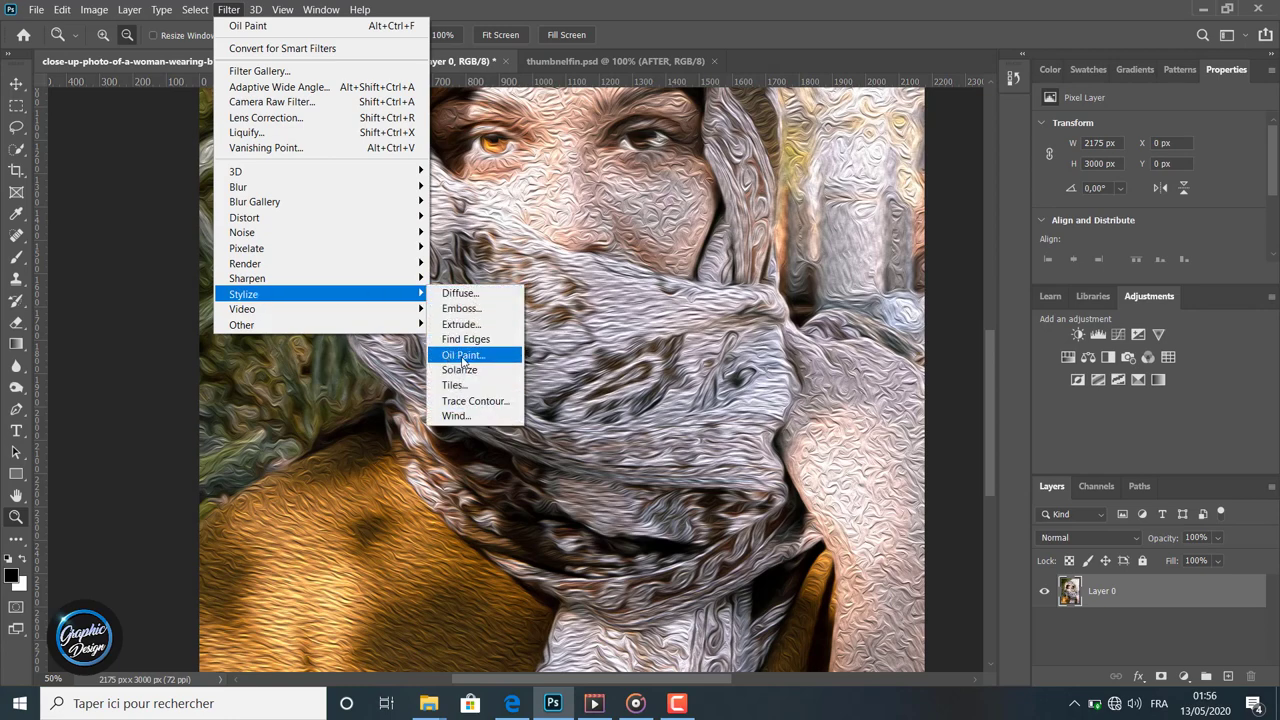
left_click(256, 9)
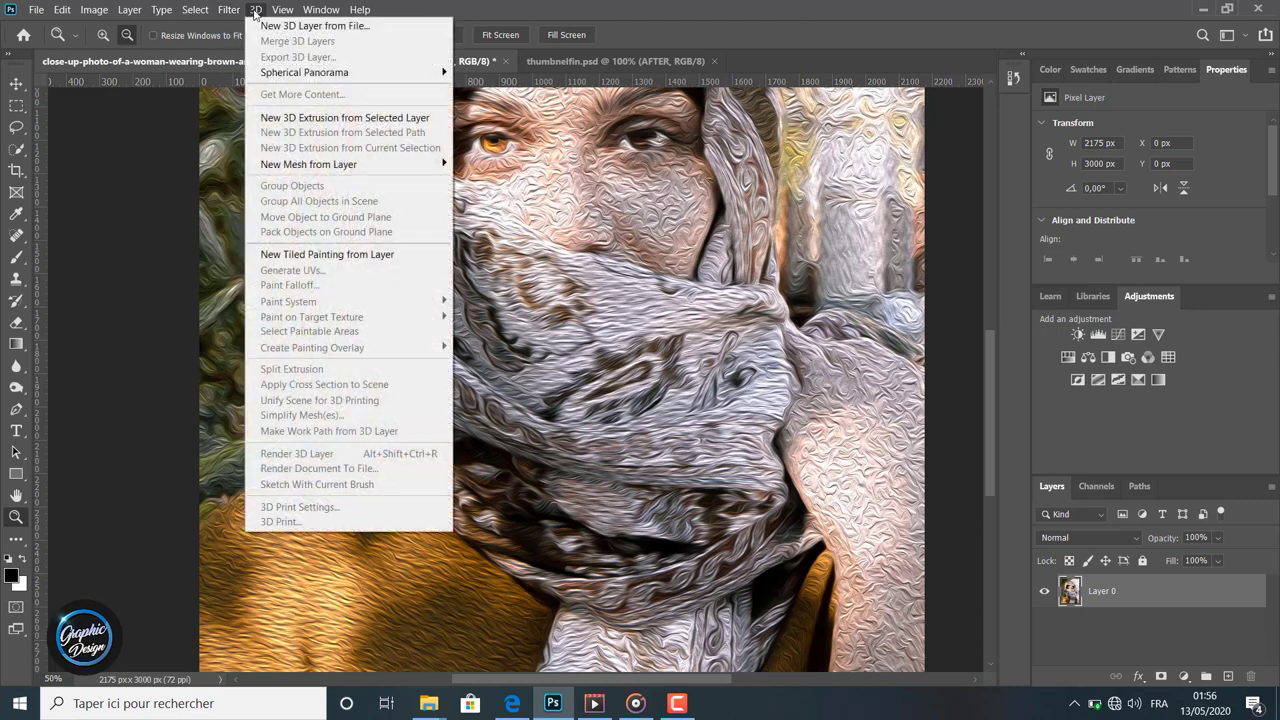
left_click(228, 9)
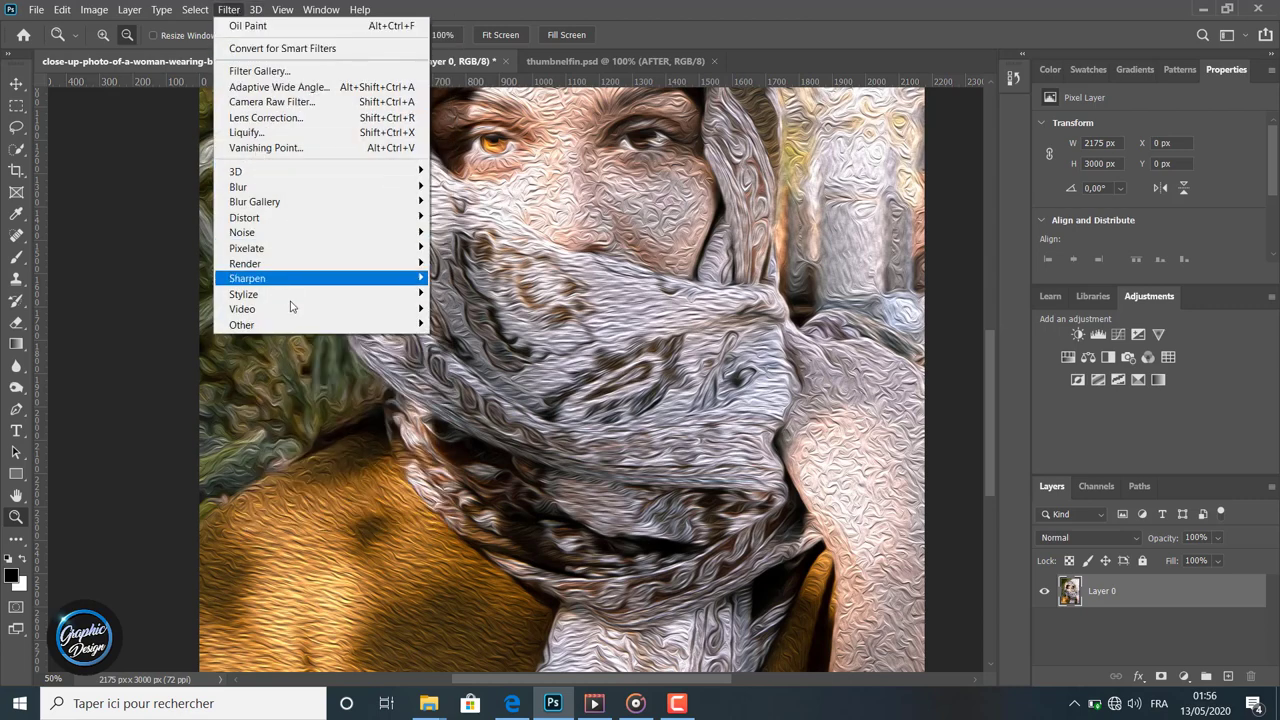
mouse_move(243, 294)
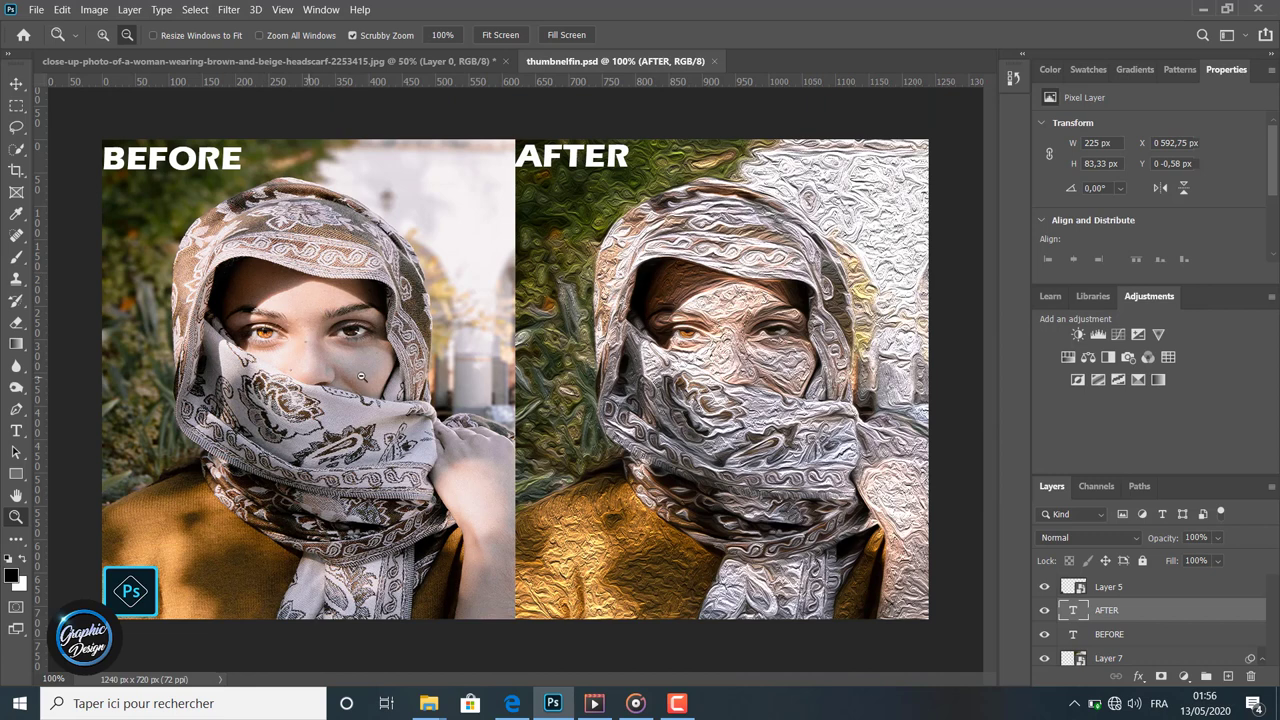
left_click(1107, 610)
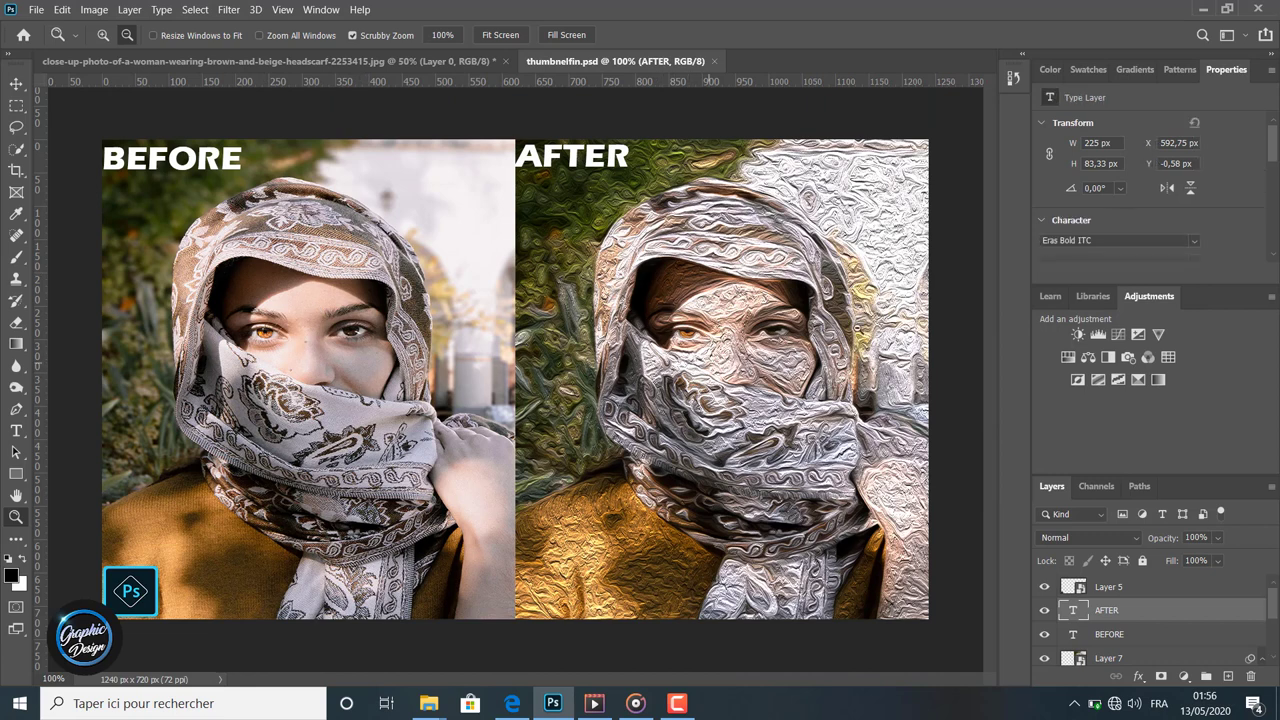
mouse_move(967, 154)
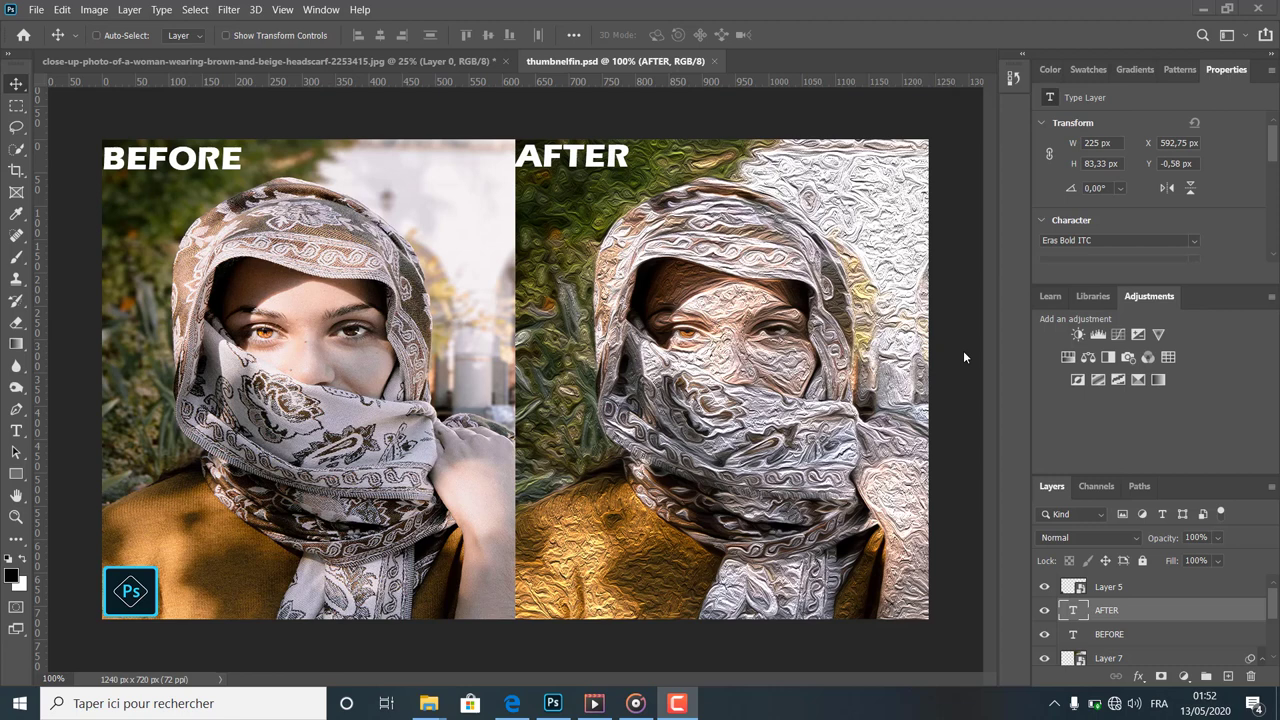
mouse_move(328, 297)
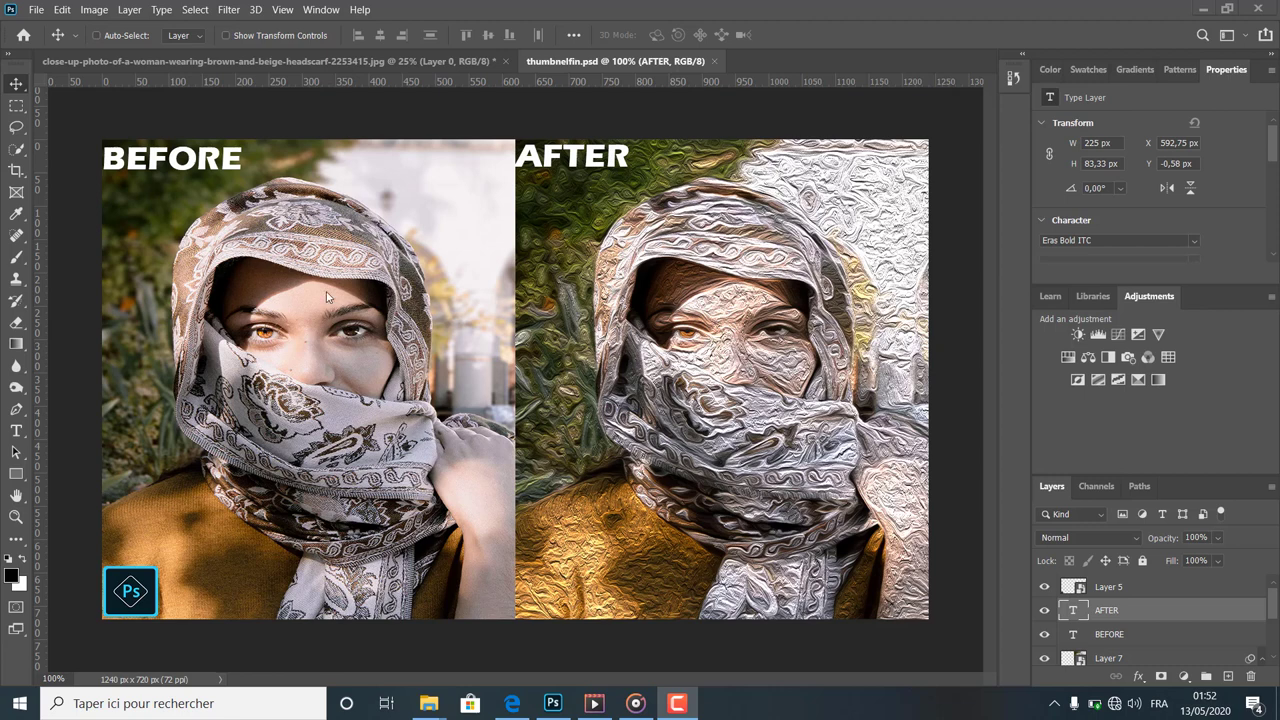
mouse_move(651, 421)
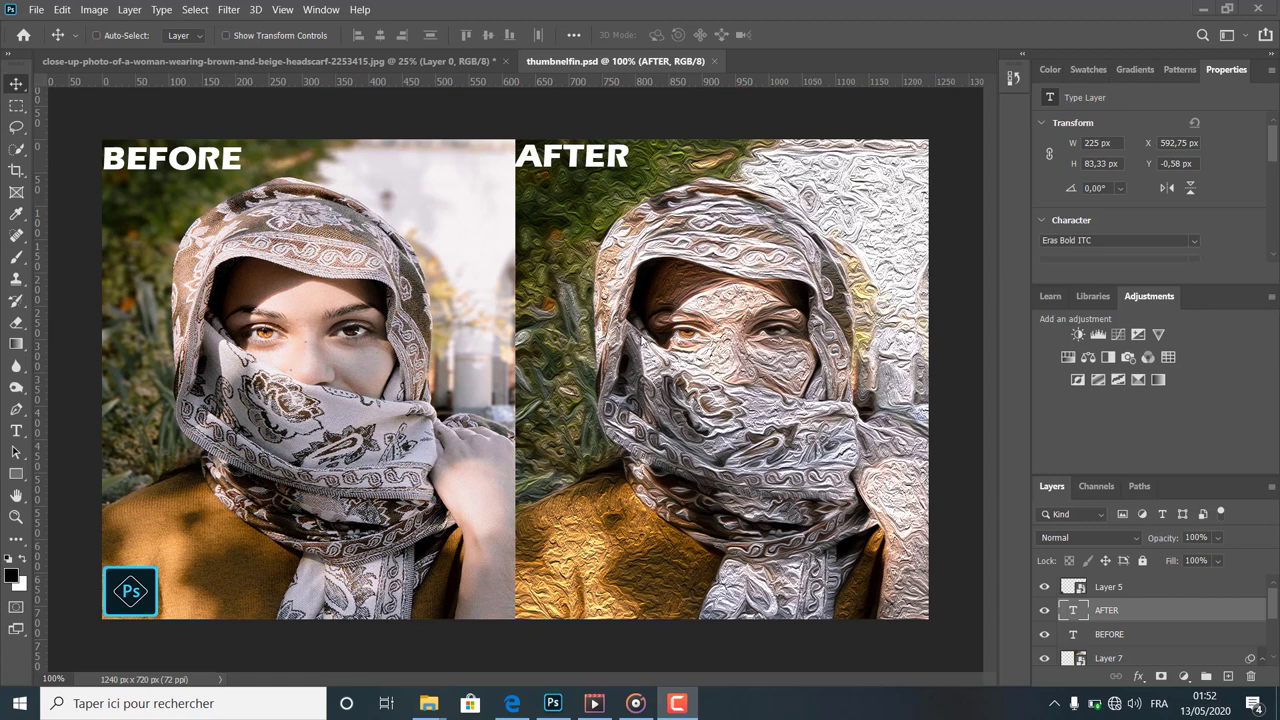
mouse_move(959, 253)
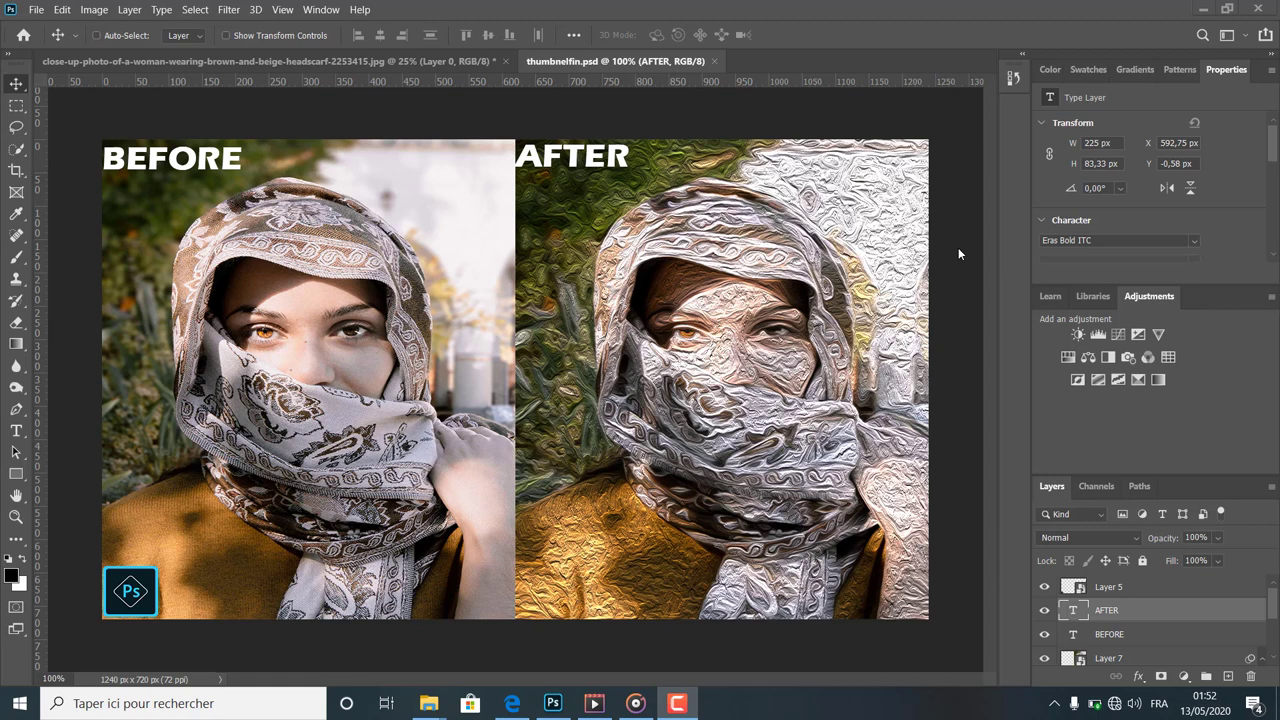
mouse_move(617, 224)
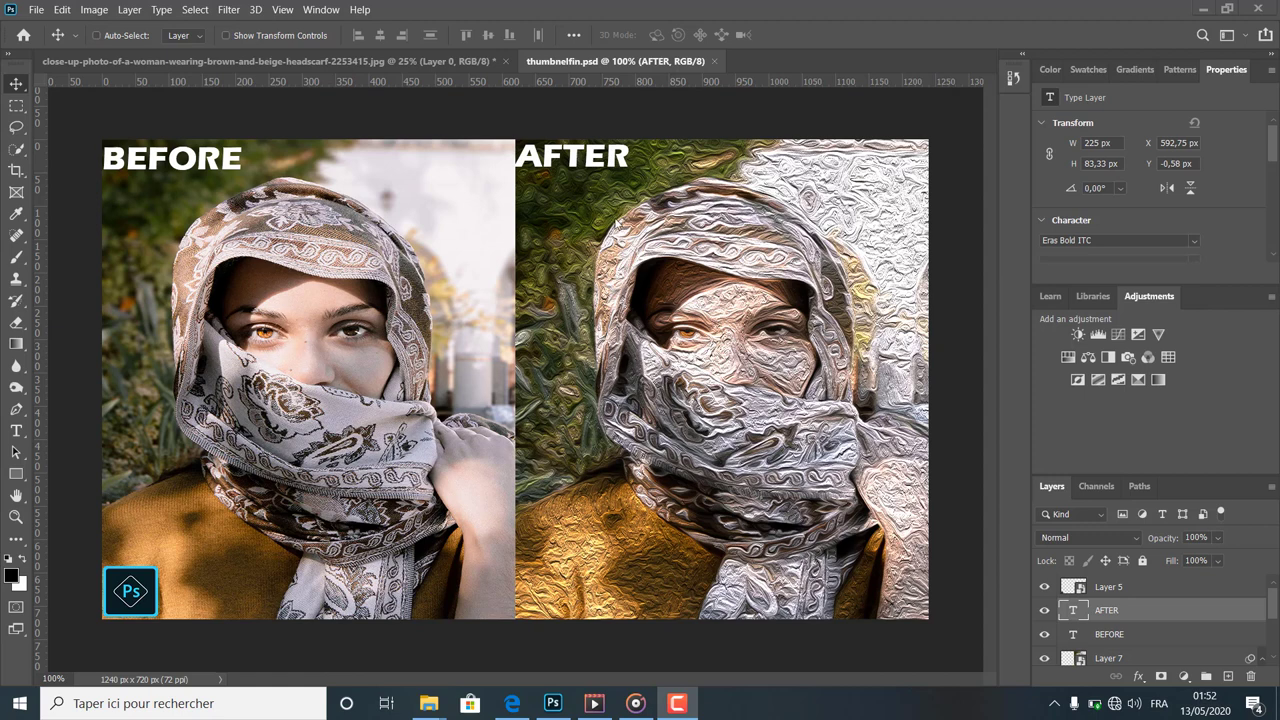